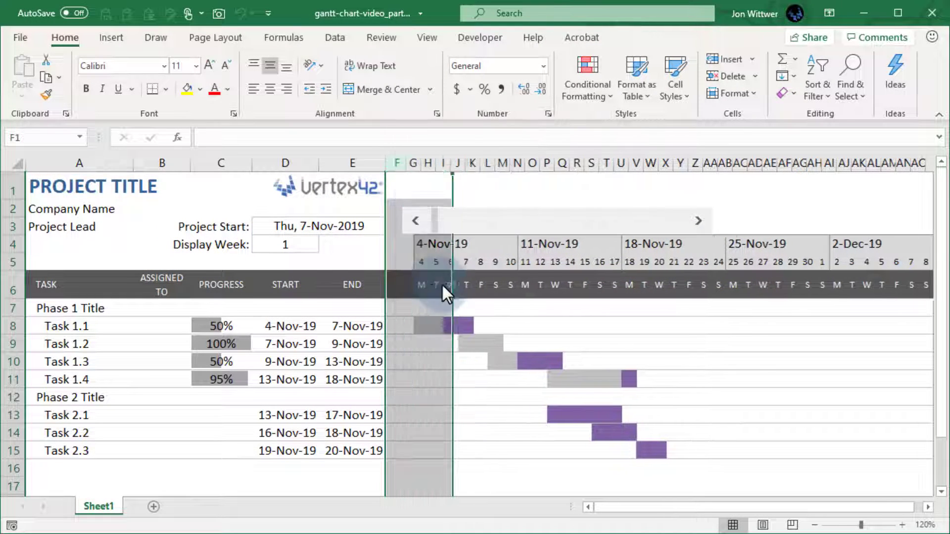
Widen column F and enter a NETWORKDAYS work-day count down the task rows.
drag(450, 162, 415, 162)
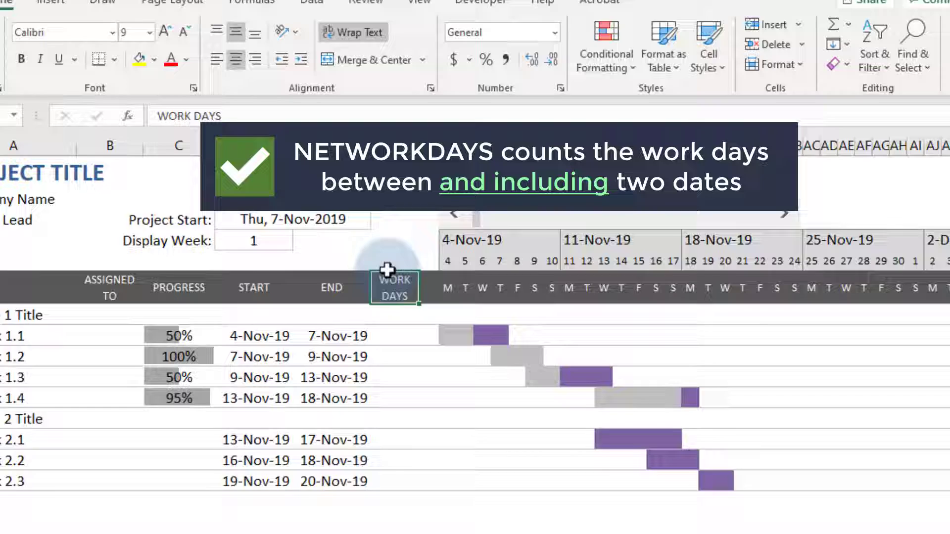
text(=NETWORKDAYS(D7,E7)
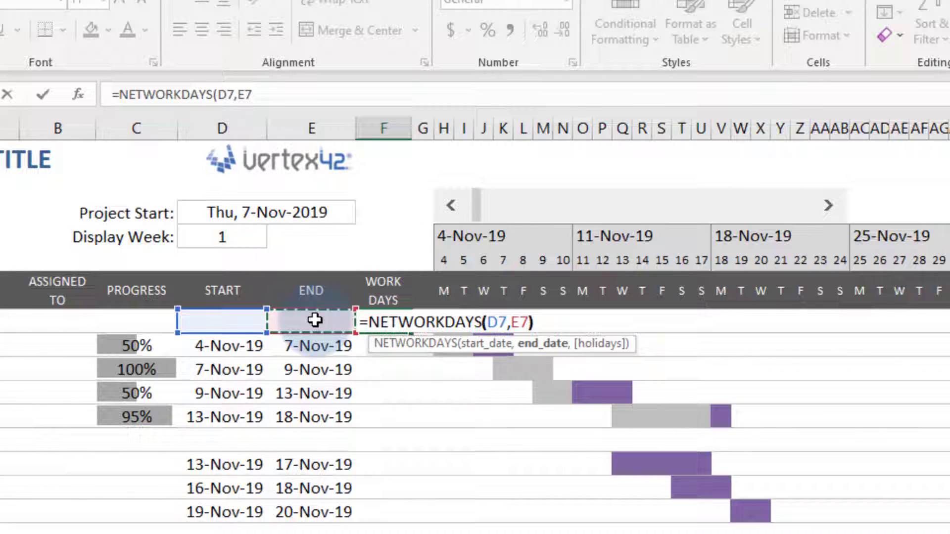
key(Enter)
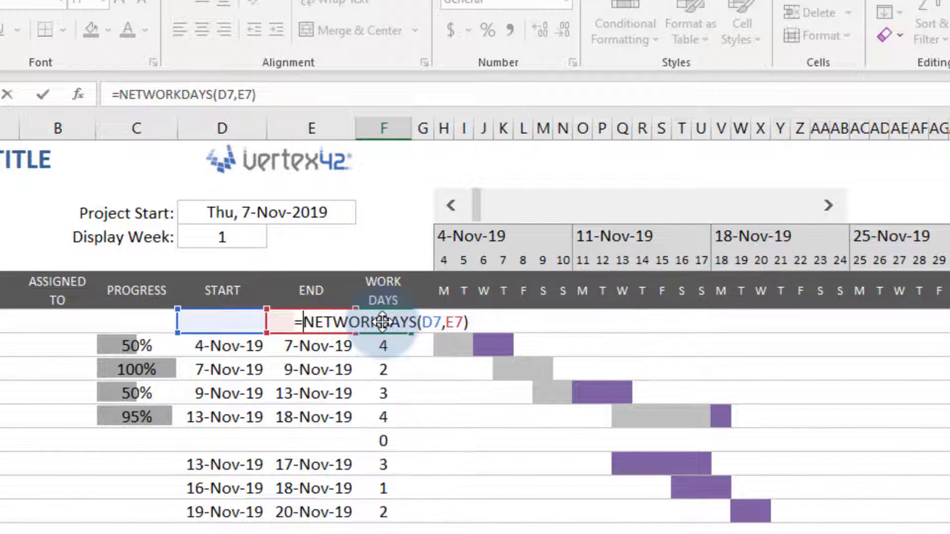
Wrap the count as =IF(D7="","-",NETWORKDAYS(D7,E7)) so blank starts show a dash.
text(IF()
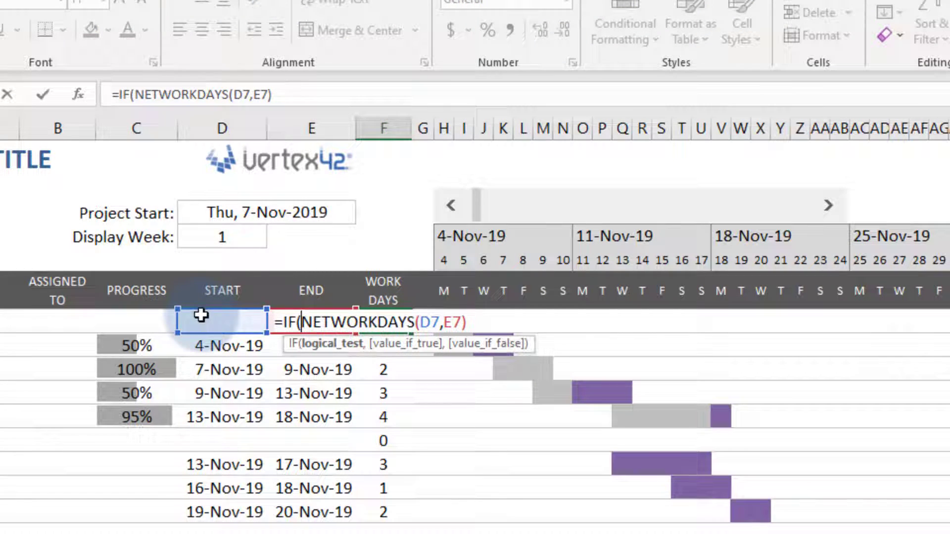
text(D7="",)
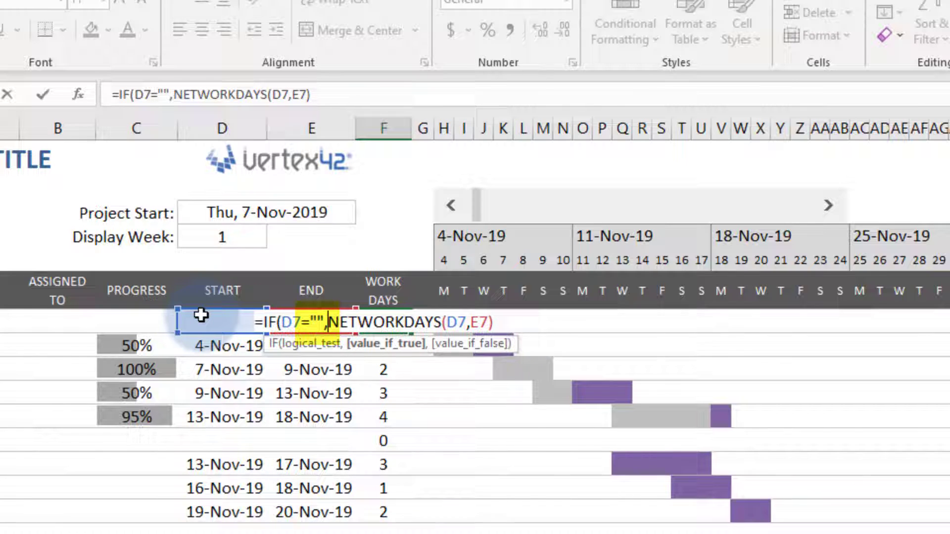
text("-")
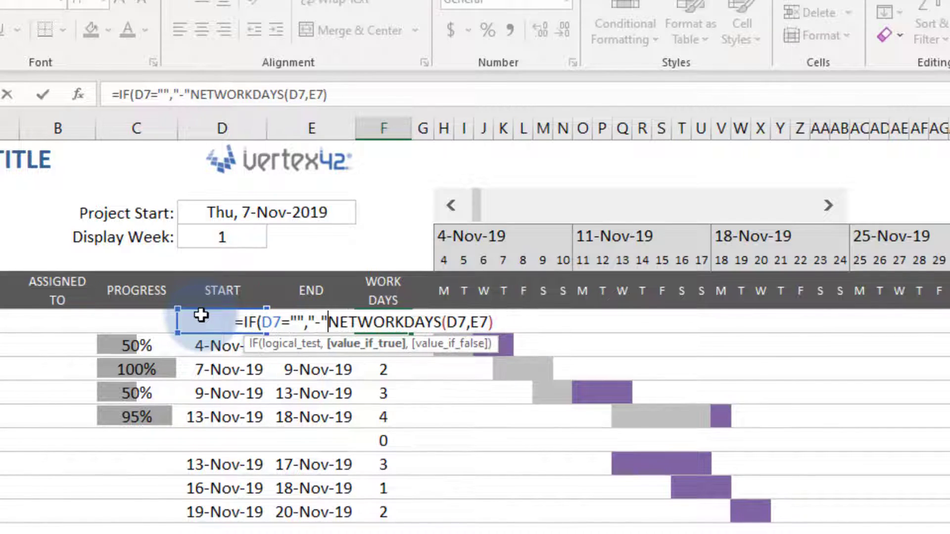
text(,)
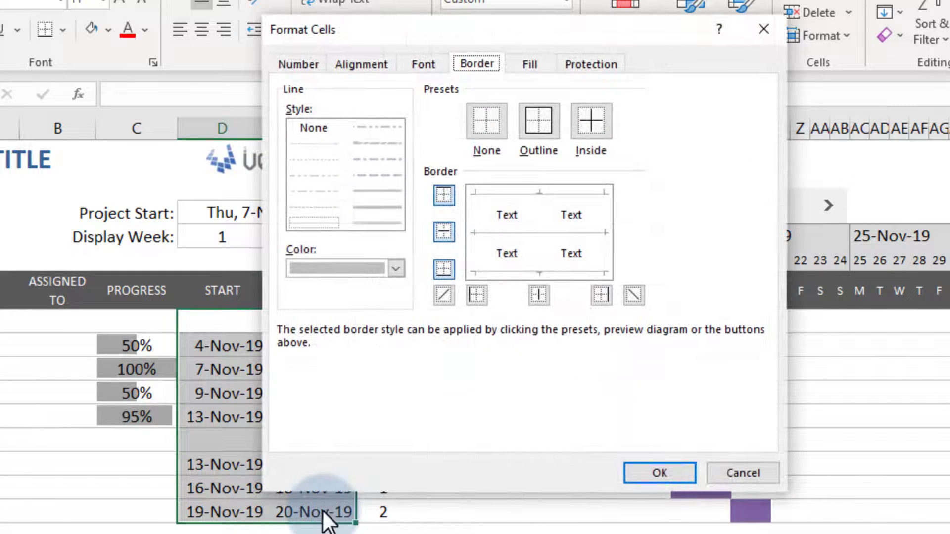
Format the start and end dates as ddd m/d/yy and set them to shrink to fit.
click(297, 63)
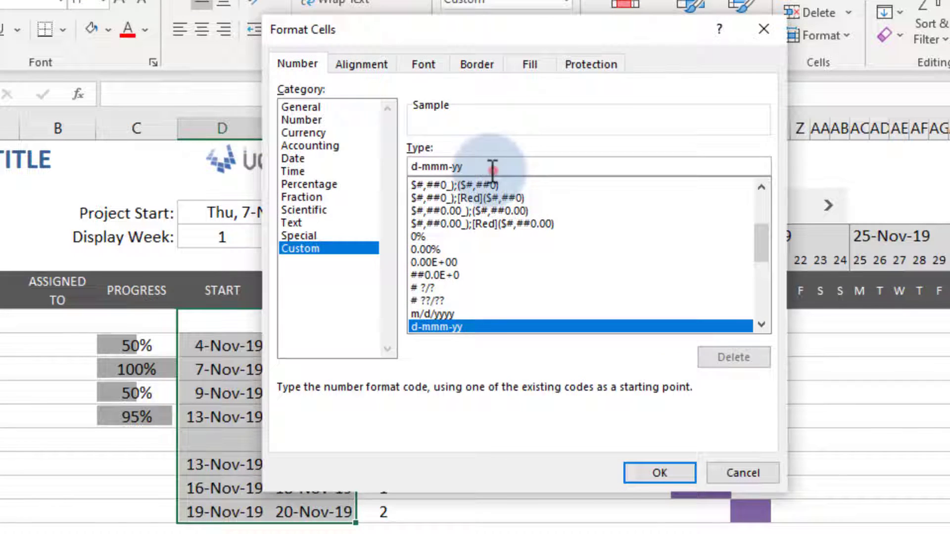
text(ddd m/d/)
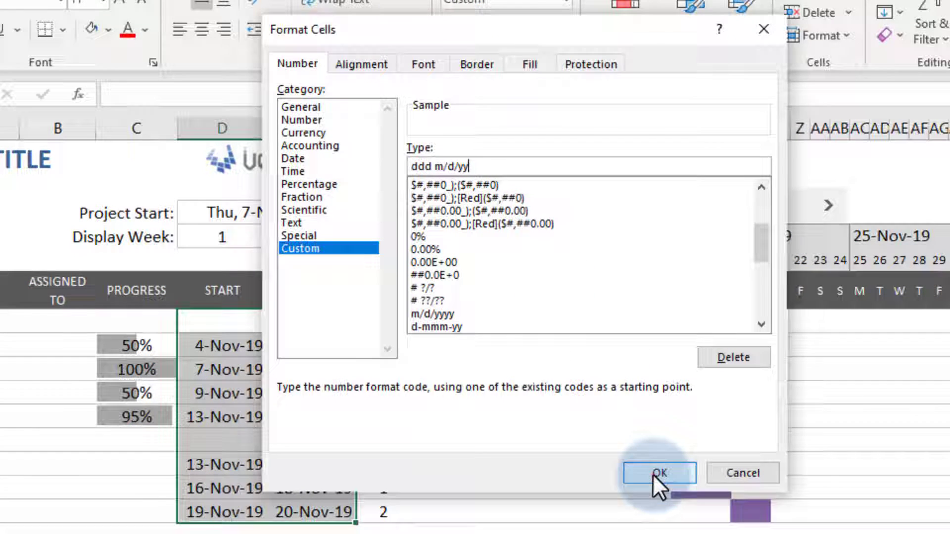
click(658, 473)
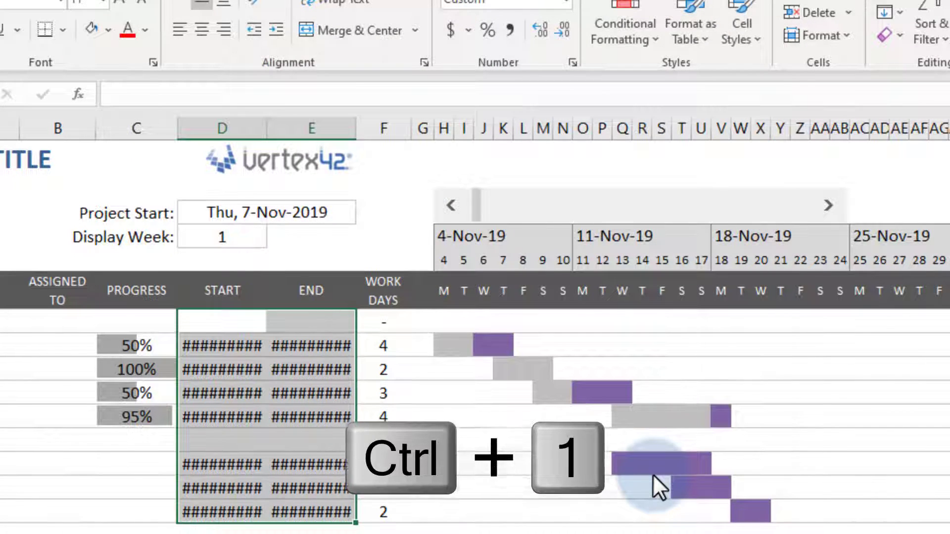
key(ctrl+1)
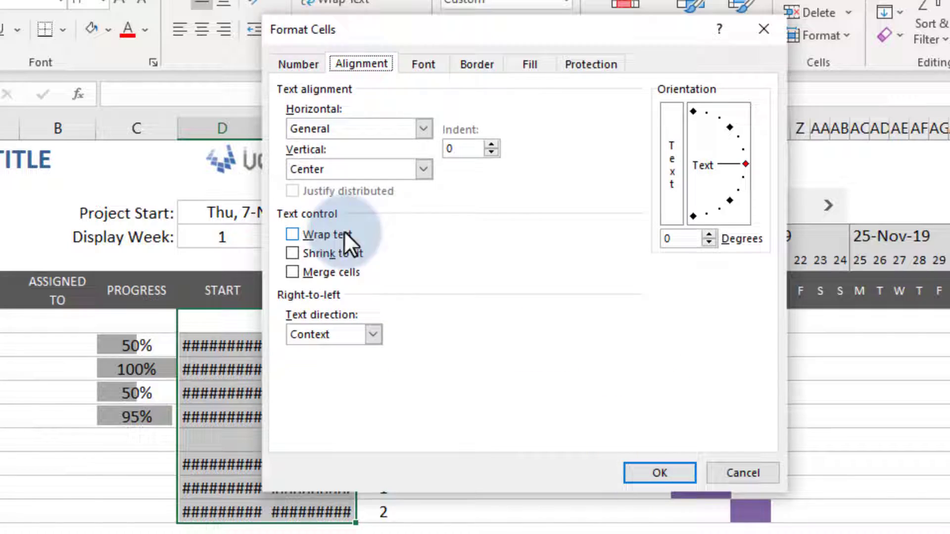
click(659, 473)
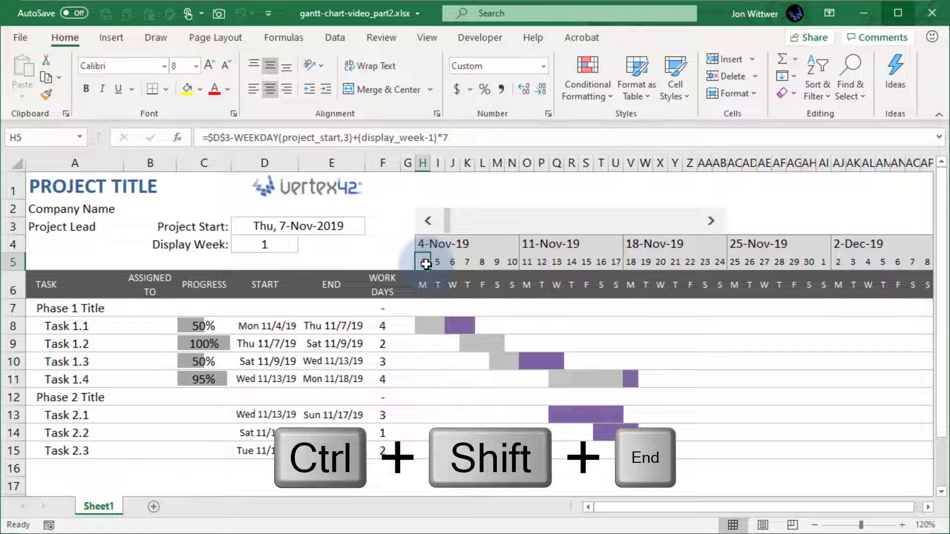
Add a conditional formatting rule =NETWORKDAYS(H$5,H$5)=0 with a hatched fill over the timeline grid.
key(ctrl+shift+end)
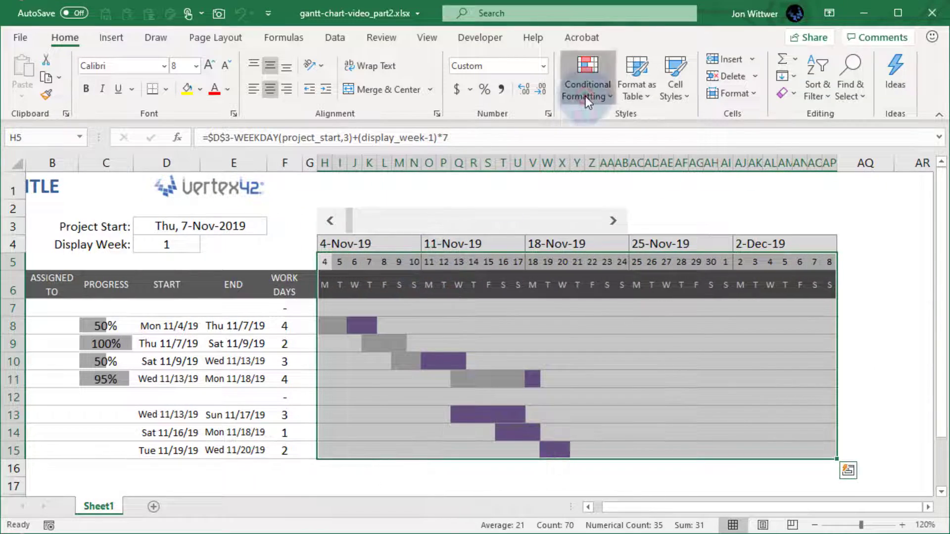
click(585, 78)
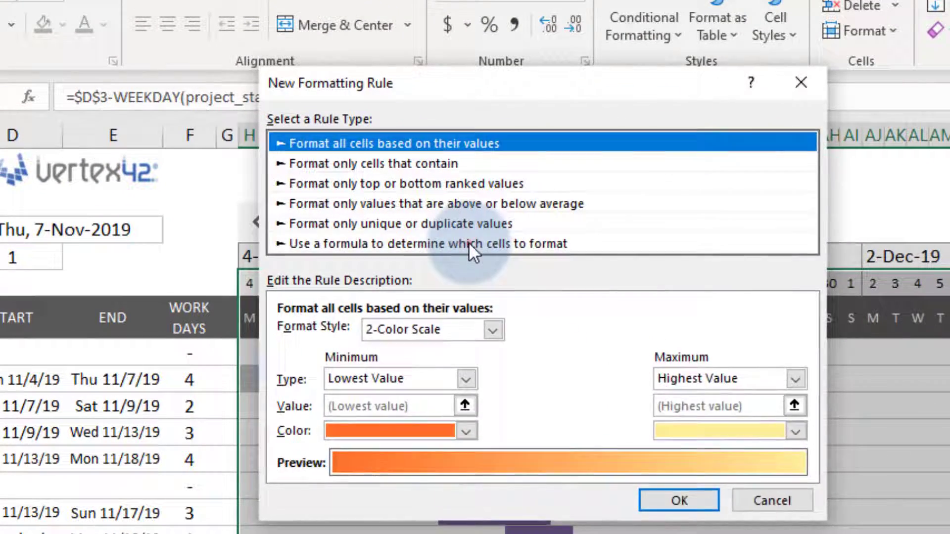
click(429, 243)
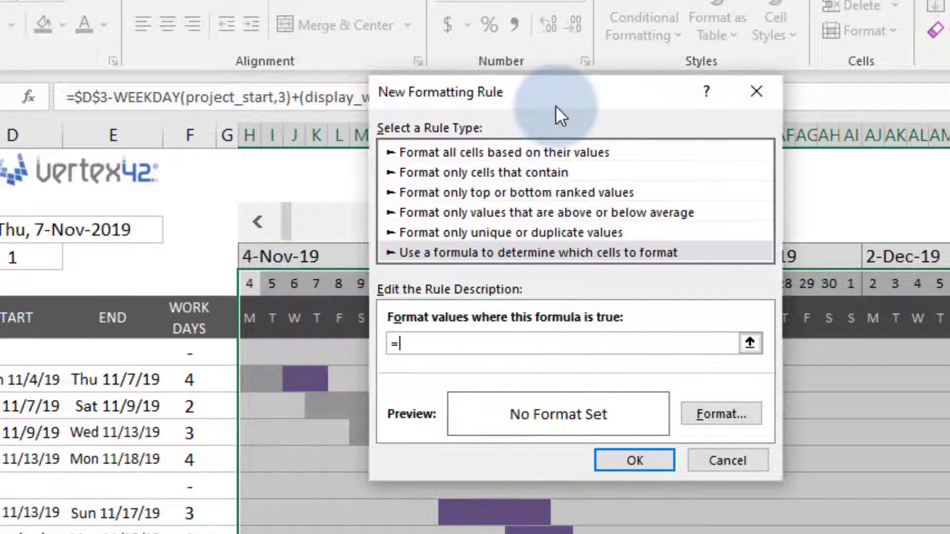
text(NETWORKDAYS(H$5)
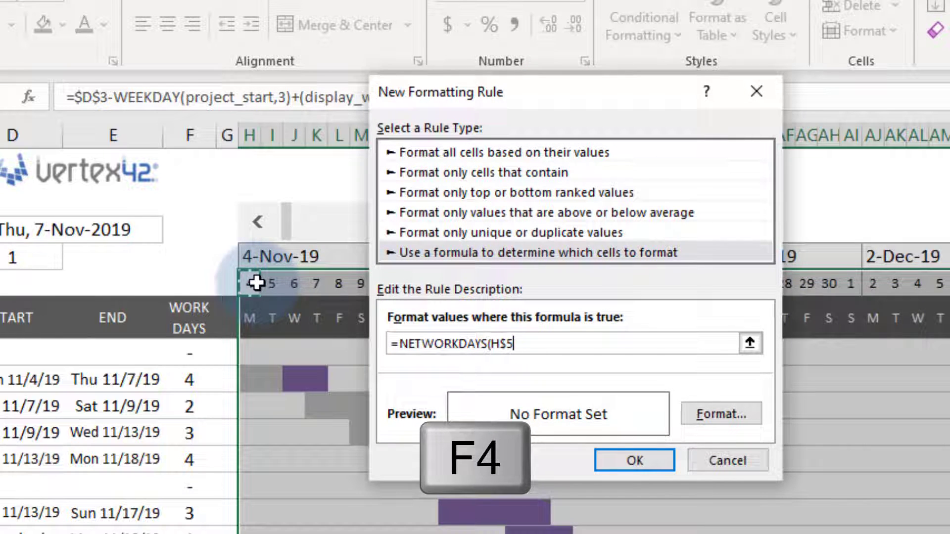
text(,H$5)
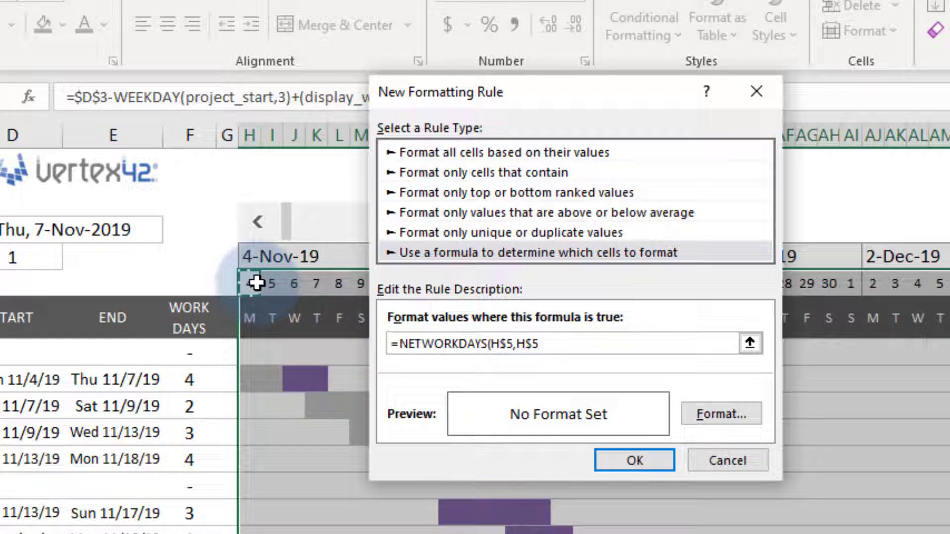
text()=0)
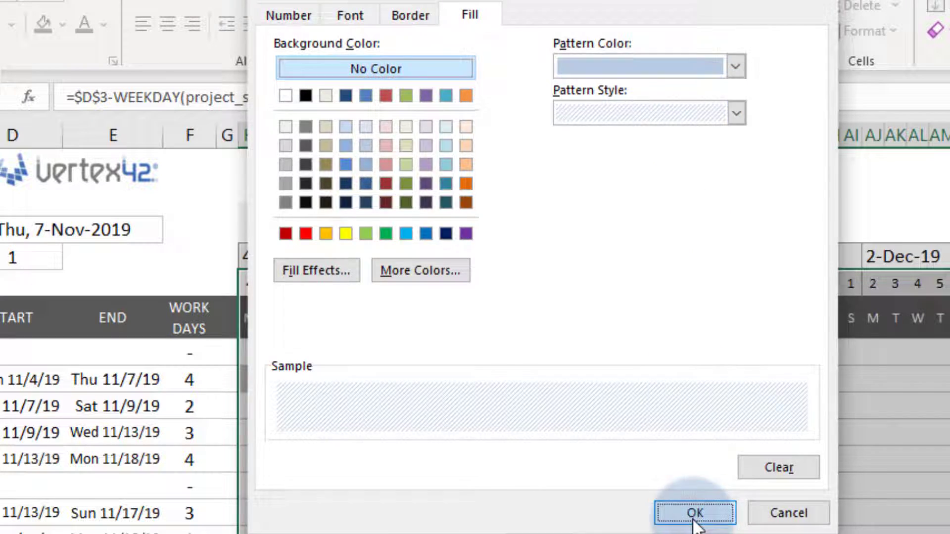
click(694, 513)
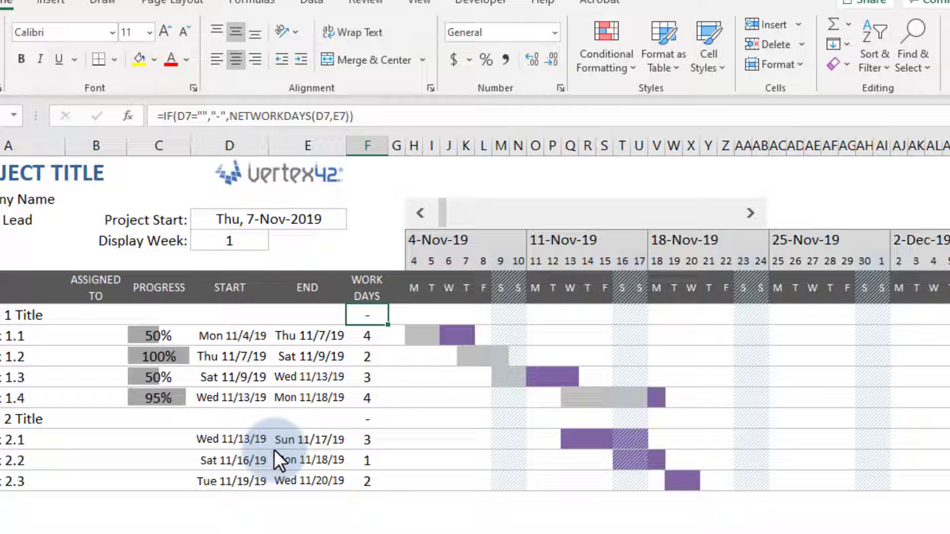
Convert the Work Days column F7:F15 from formulas to plain values.
click(367, 146)
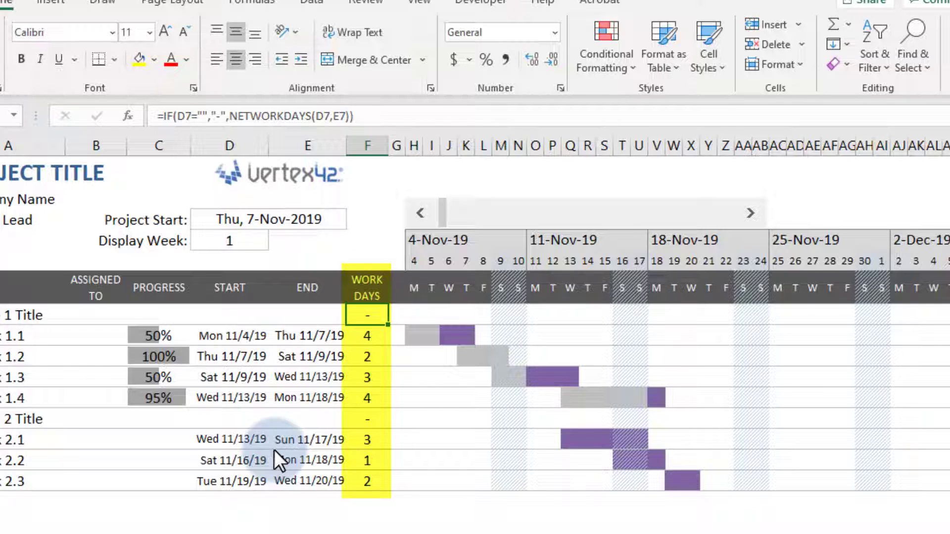
click(307, 287)
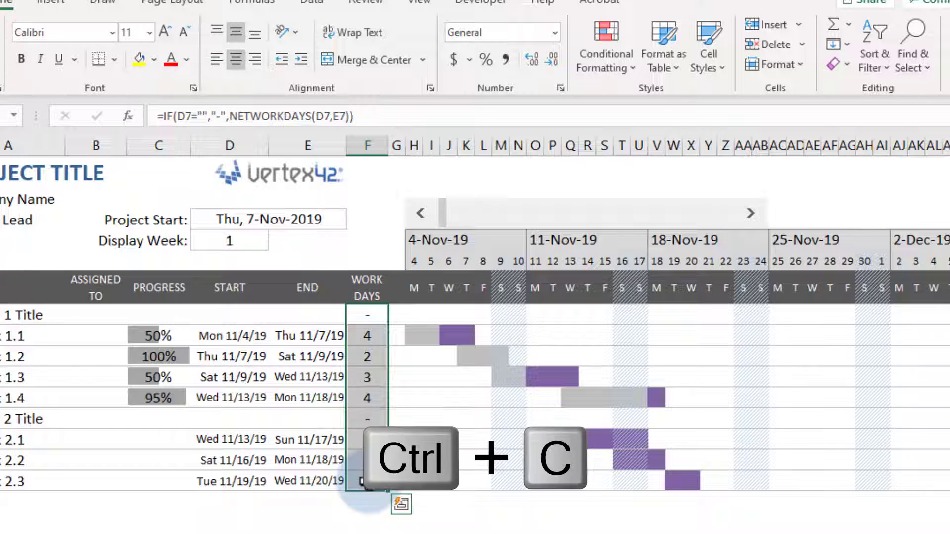
right_click(366, 481)
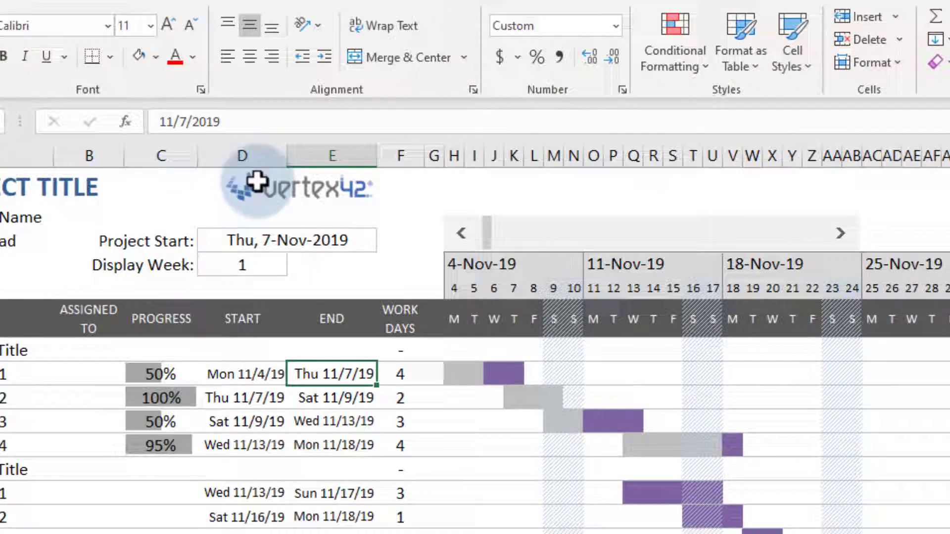
Enter =IF(OR(D7="",F7=""),"-",WORKDAY(D7,F7-1)) in the End column and fill down.
text(=WORKDAY(D8,F8)
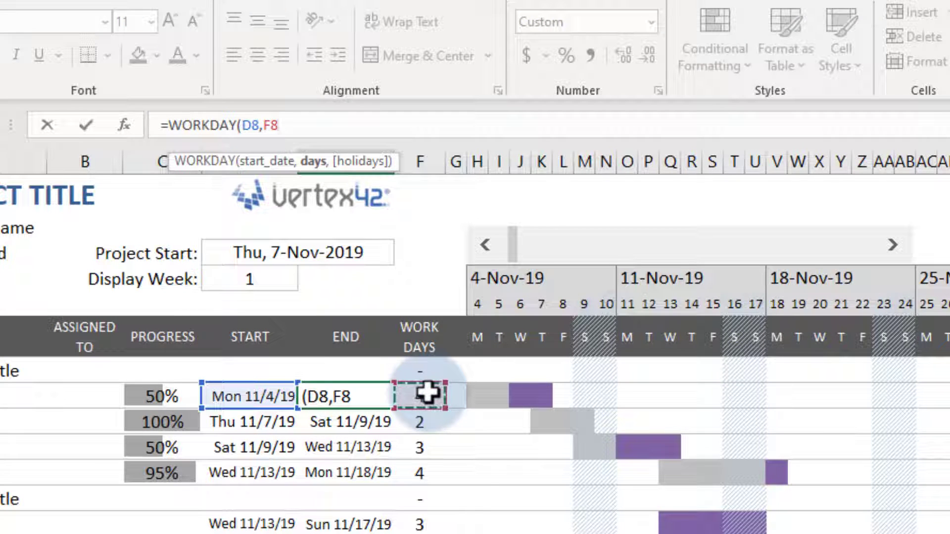
text(-1))
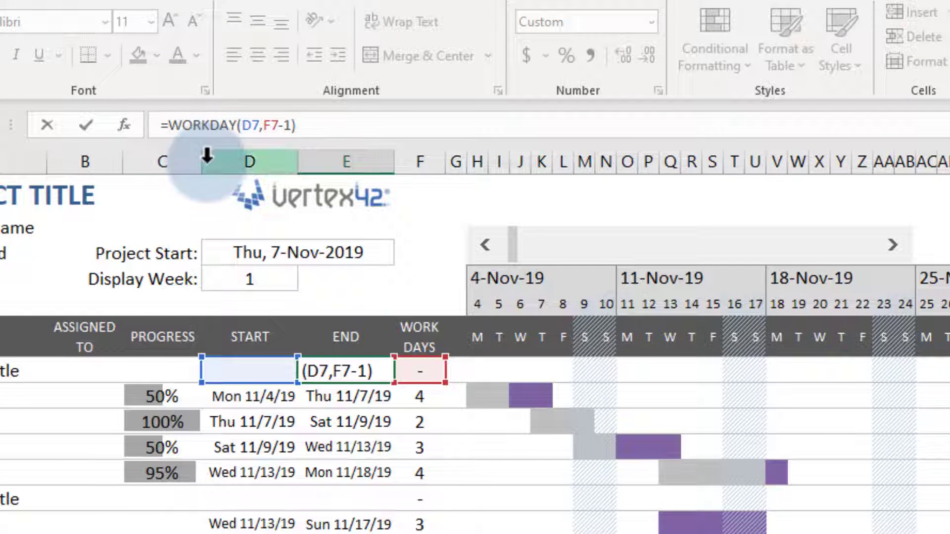
text(=IF(OR(D7="",F7=""),"-",)
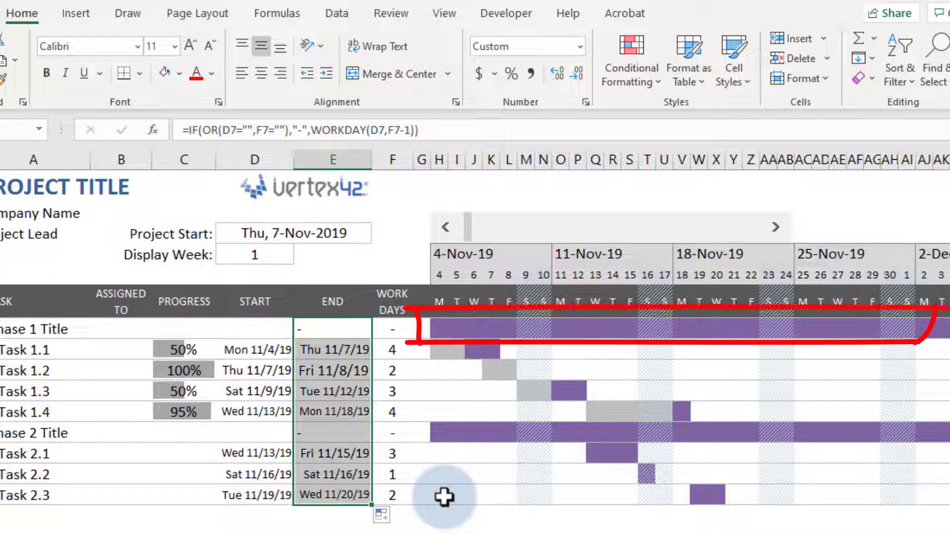
click(437, 327)
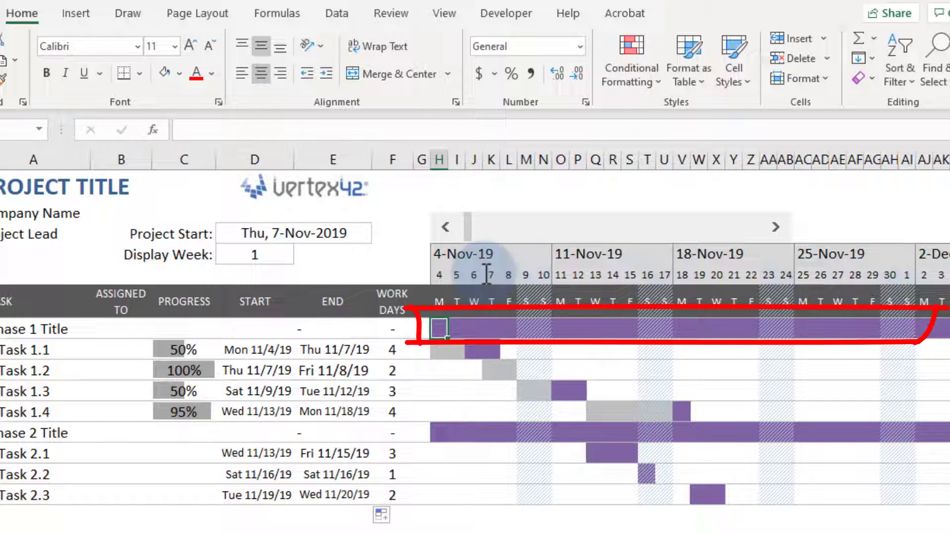
click(630, 58)
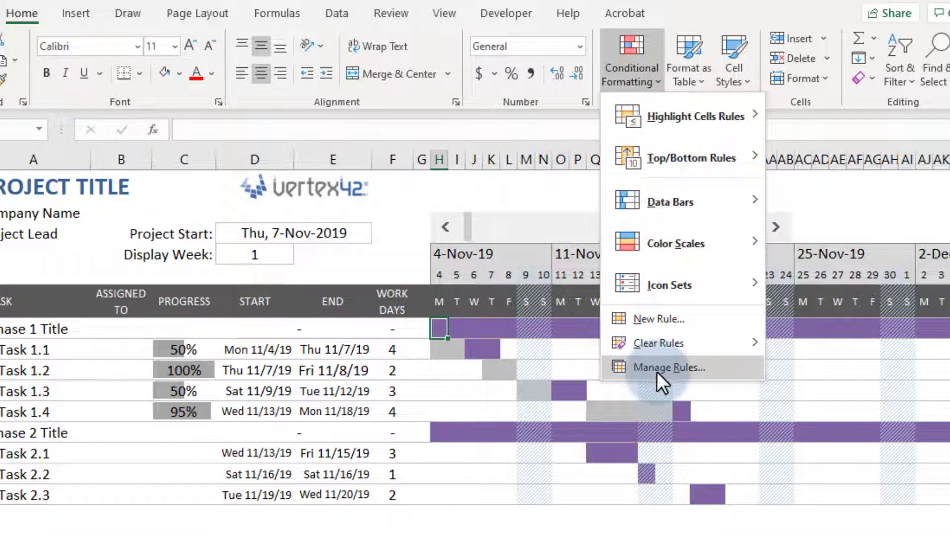
click(668, 368)
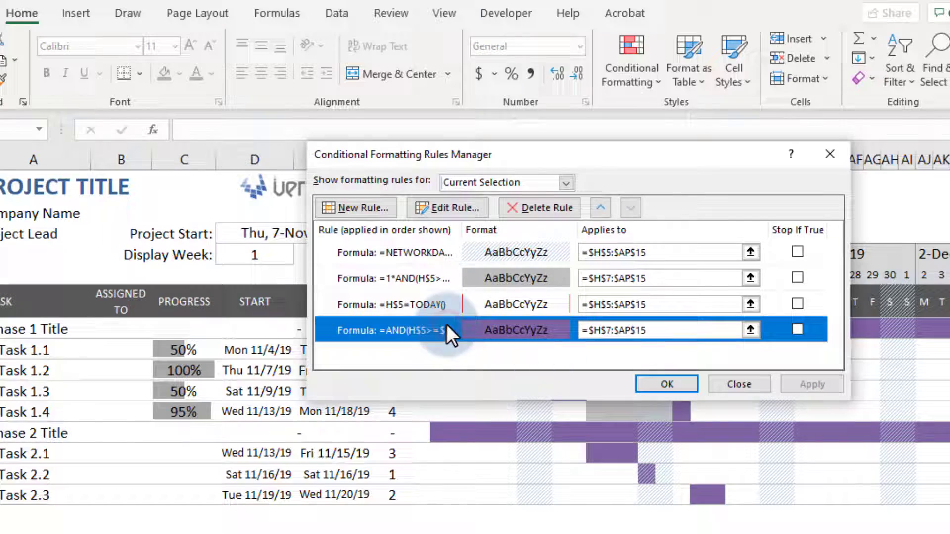
click(448, 207)
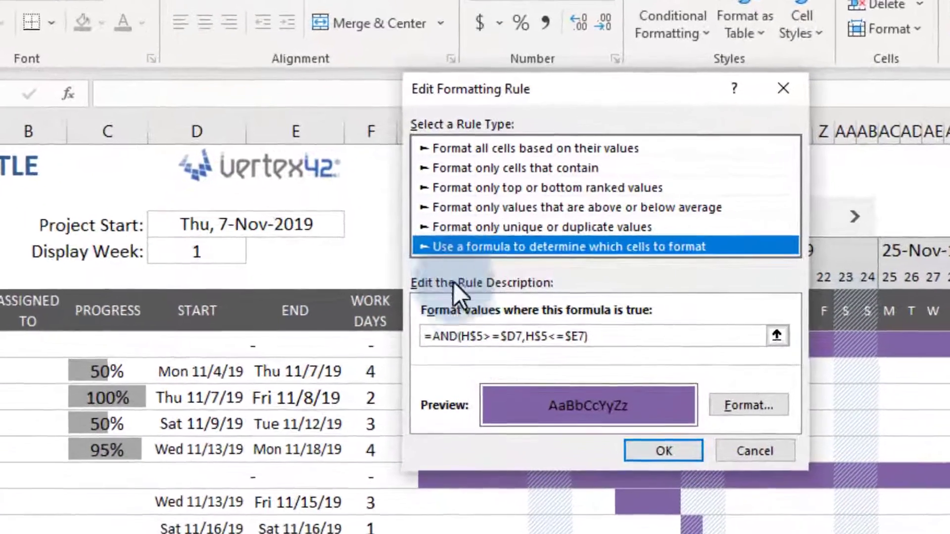
text(task_start<>)
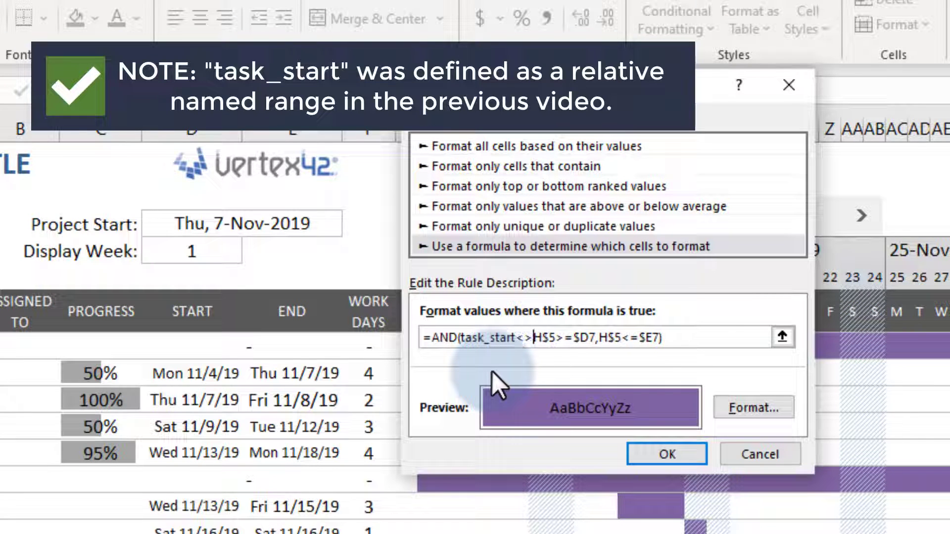
text("",)
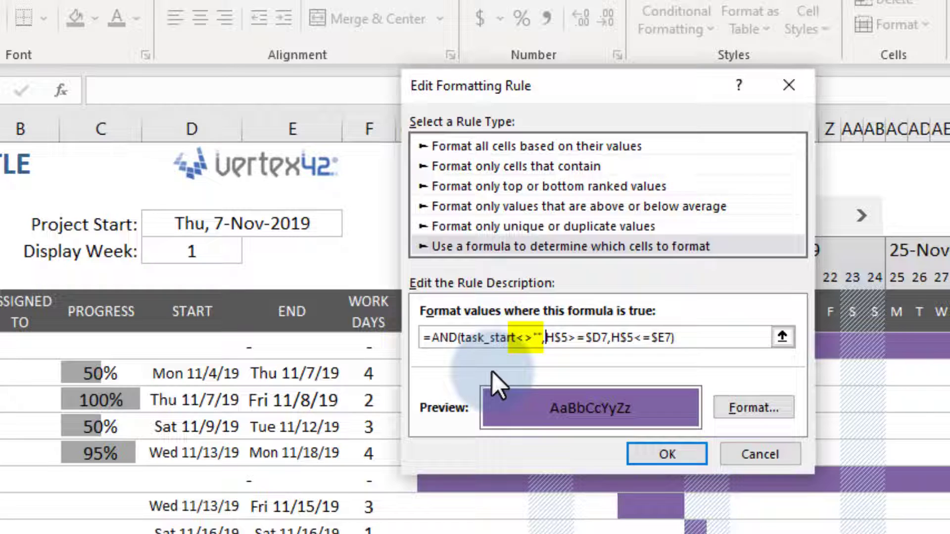
click(665, 454)
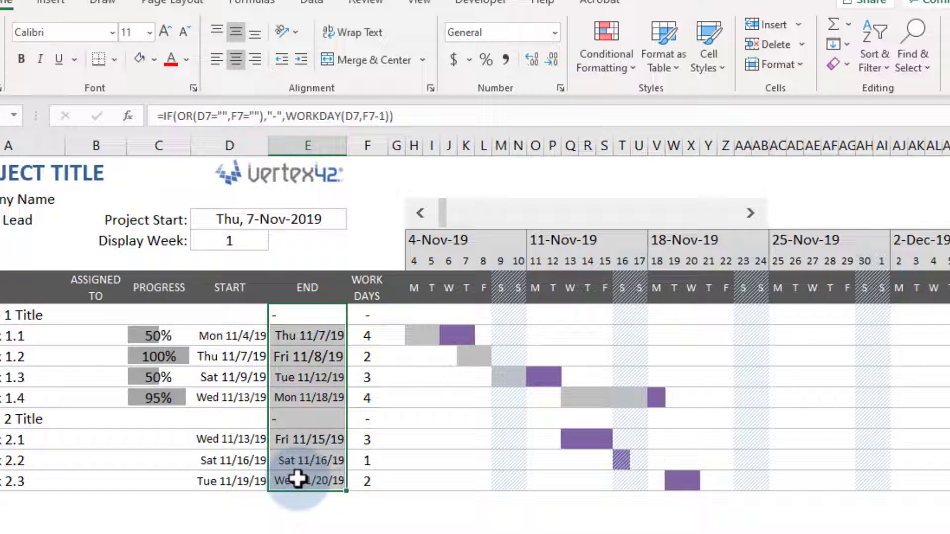
click(156, 59)
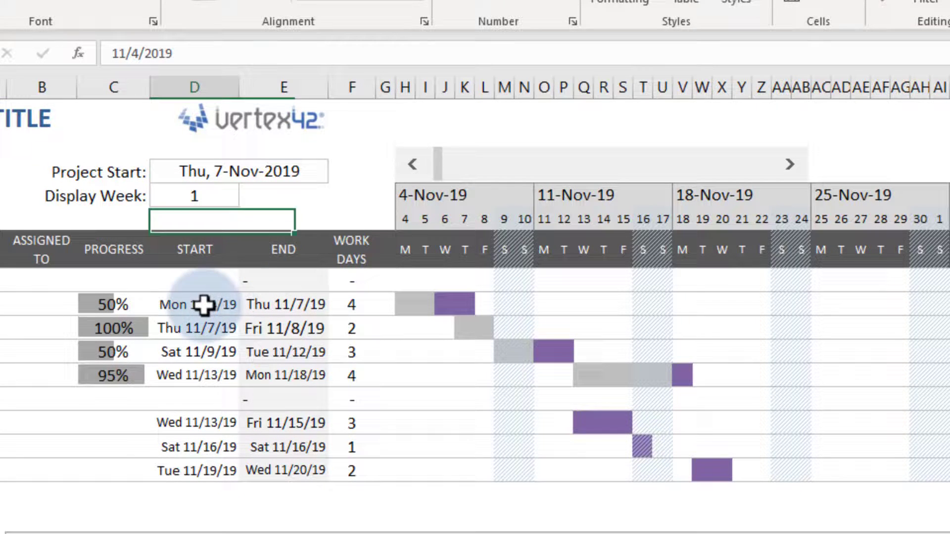
Set Task 1.1's start to =project_start and Task 1.3's start to =WORKDAY(E9,1).
text(=project_start)
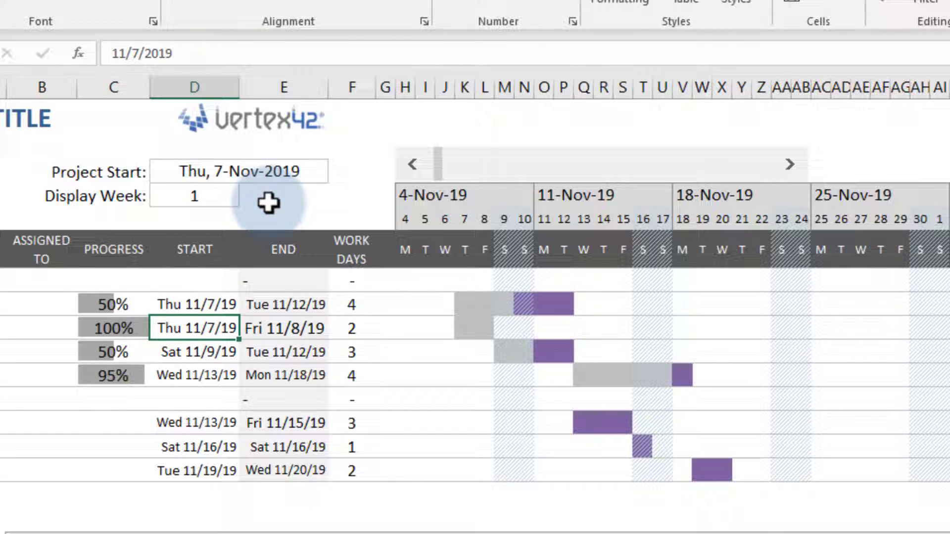
text(11/4)
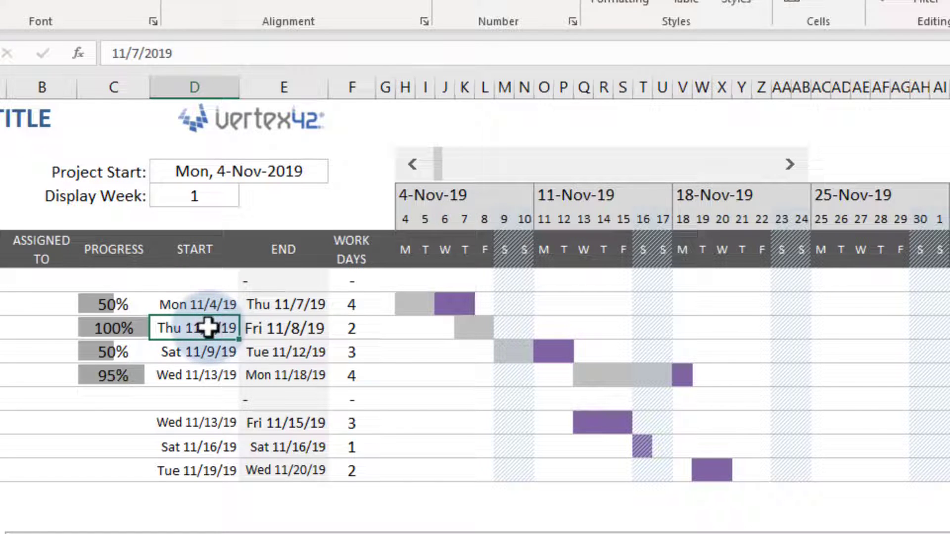
click(194, 352)
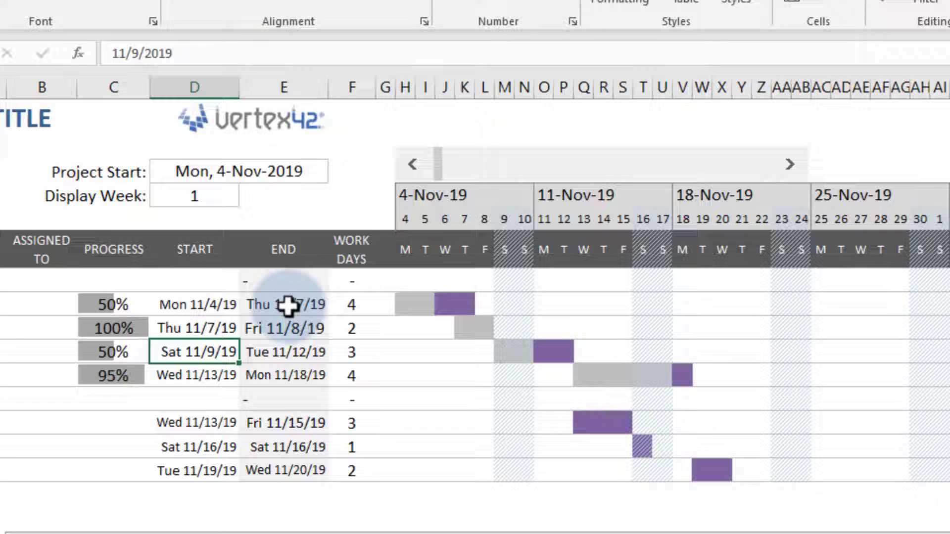
text(=WORKDAY()
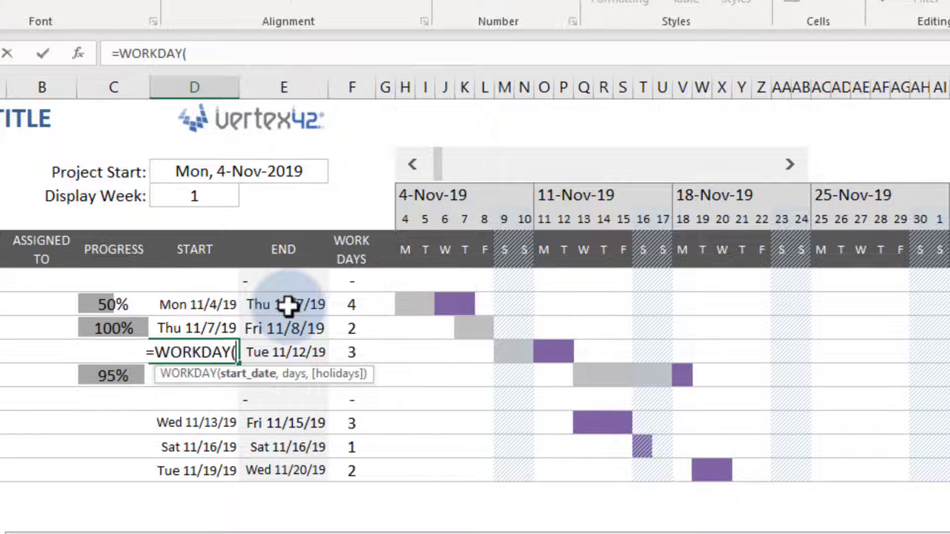
click(283, 328)
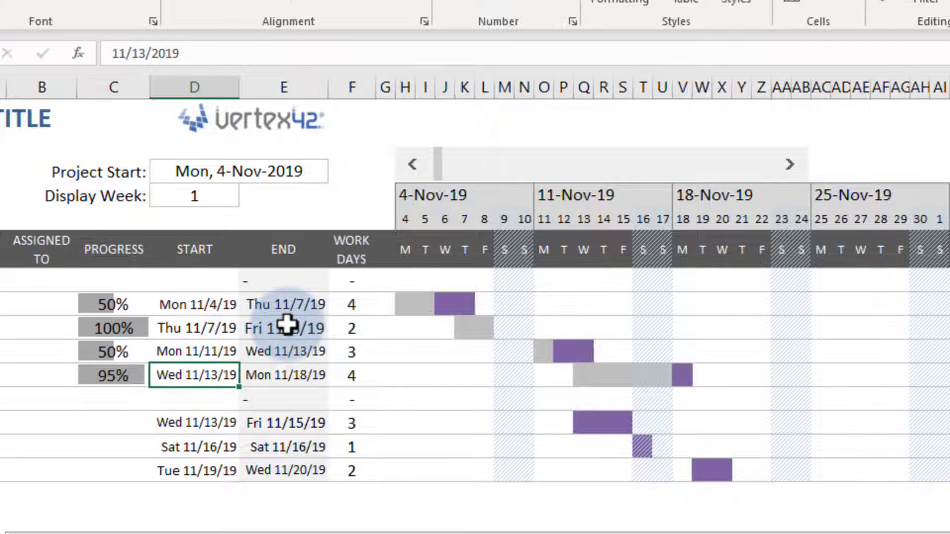
Fill and paste the WORKDAY start formula down to the later tasks.
key(ctrl+d)
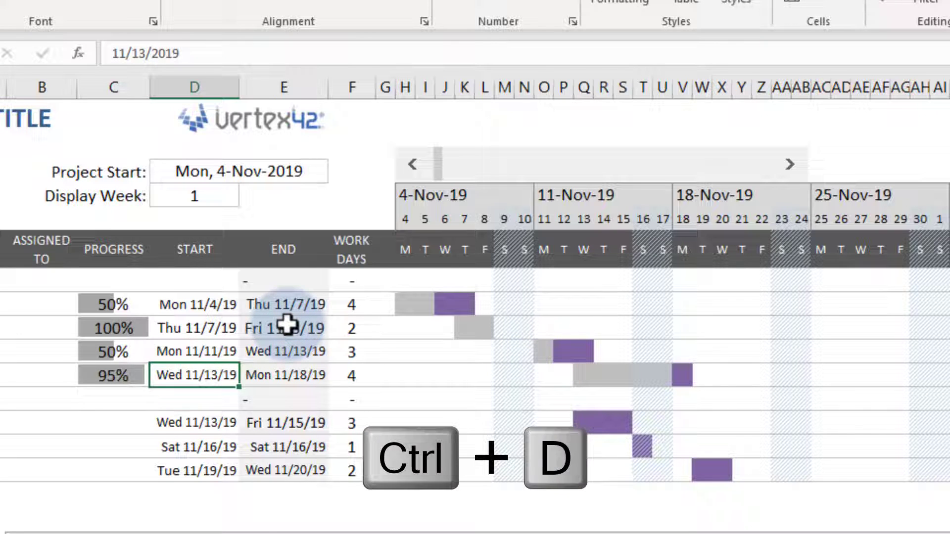
key(ctrl+d)
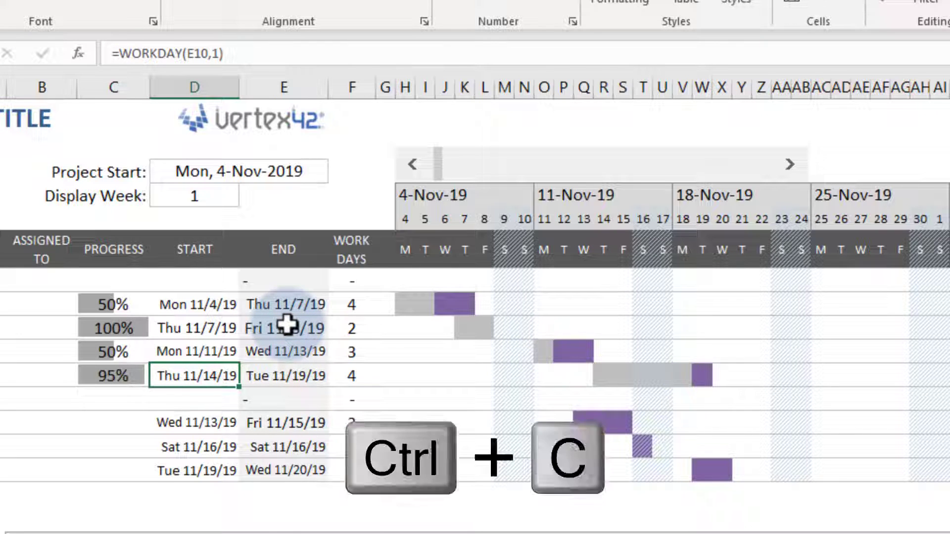
key(ctrl+v)
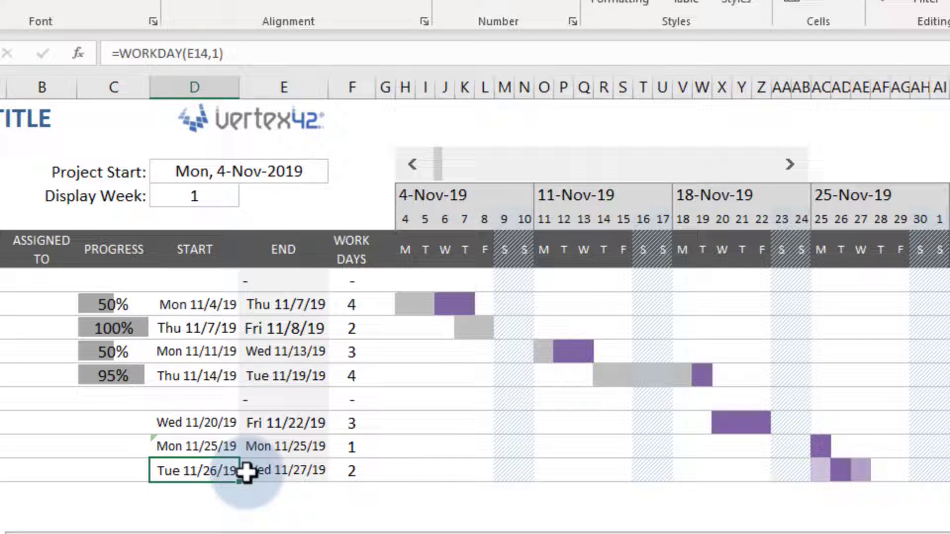
Change the Project Start date to 12/5 so the whole schedule shifts.
click(239, 171)
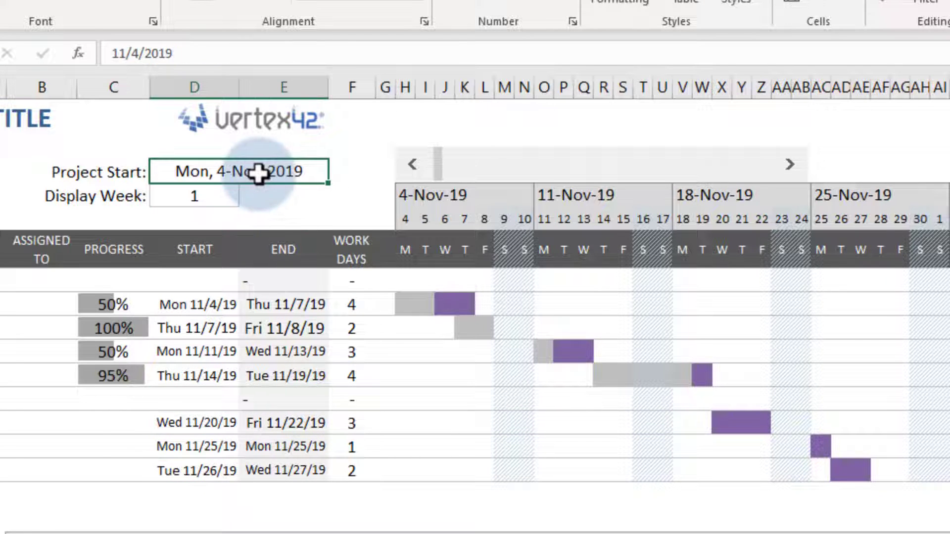
text(12/)
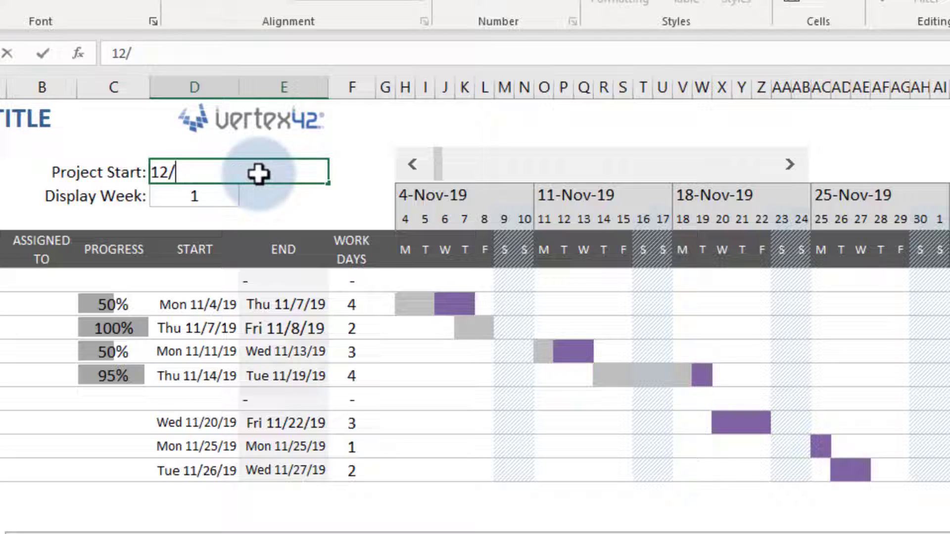
key(enter)
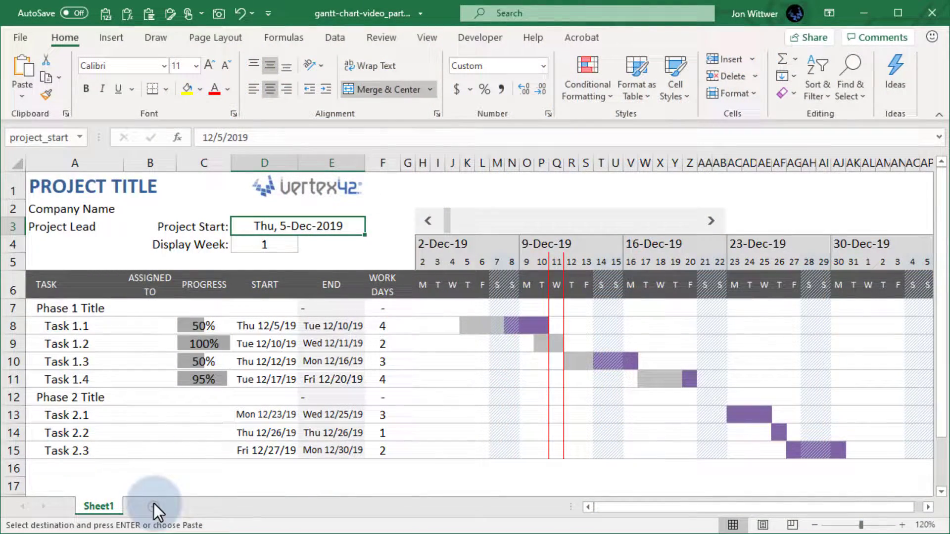
Bring in the Holidays sheet, name its date column holiday_dates, and return to the Gantt sheet.
right_click(146, 505)
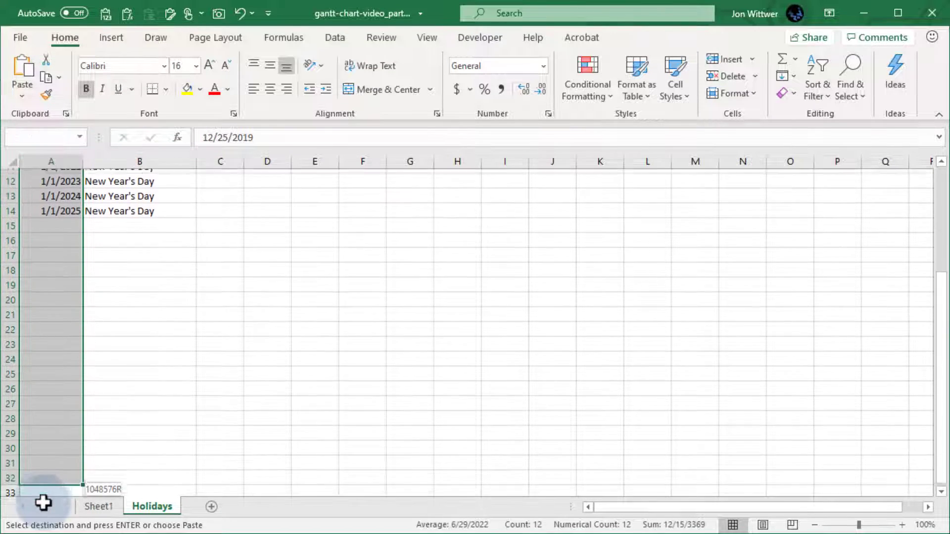
text(holiday_dat...)
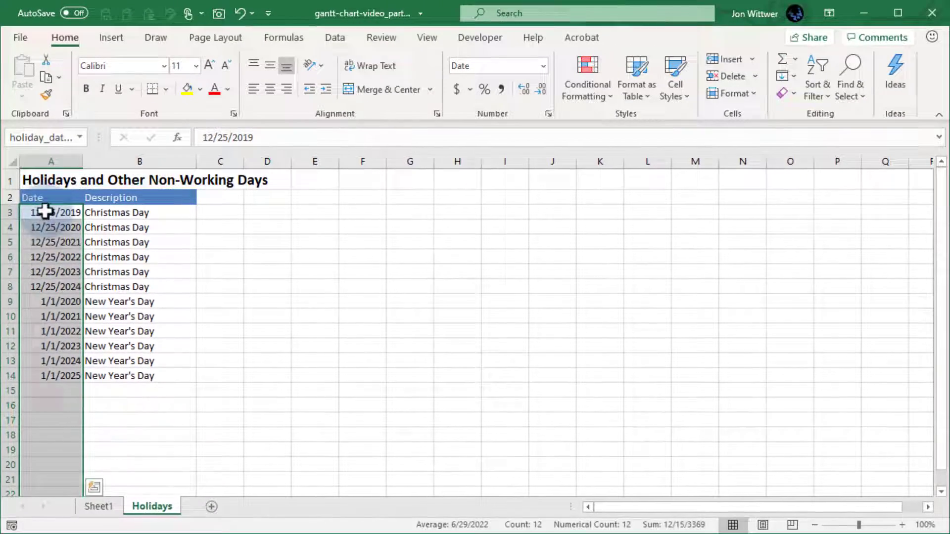
click(99, 506)
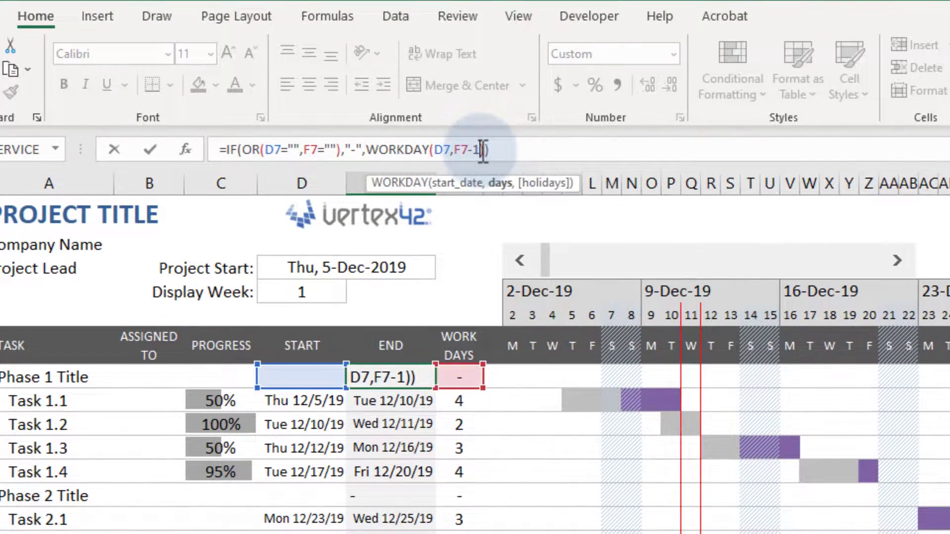
Add holiday_dates to the End WORKDAY formula and start a new rule on the date header.
text(,holiday_dates)
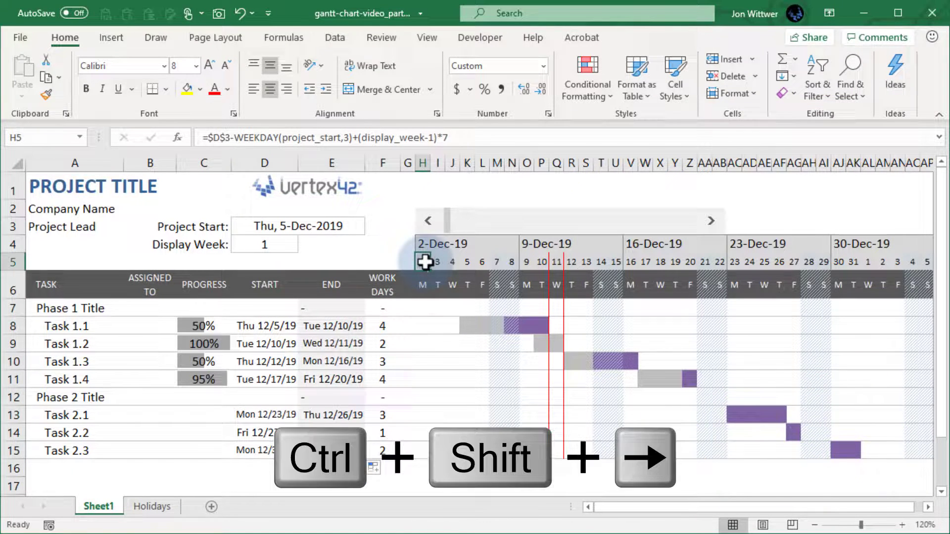
key(ctrl+shift+right)
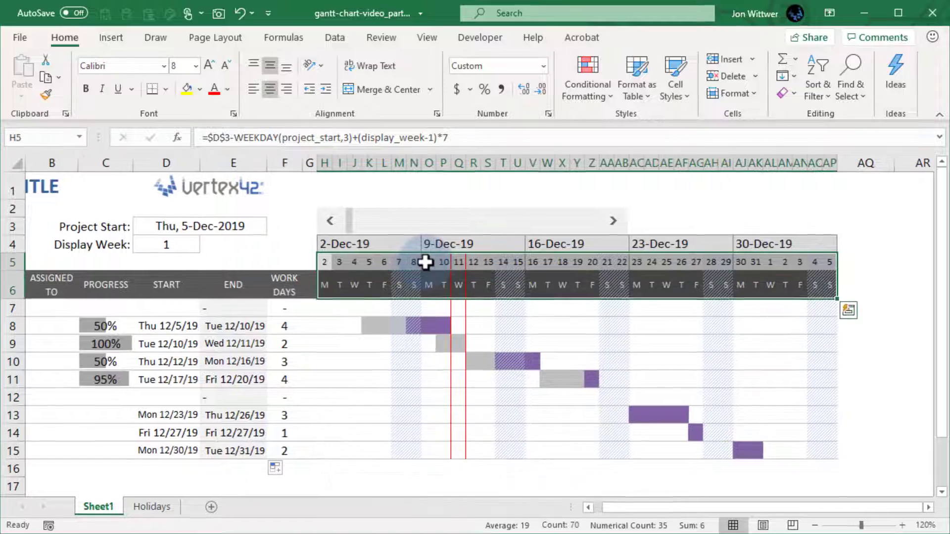
click(586, 77)
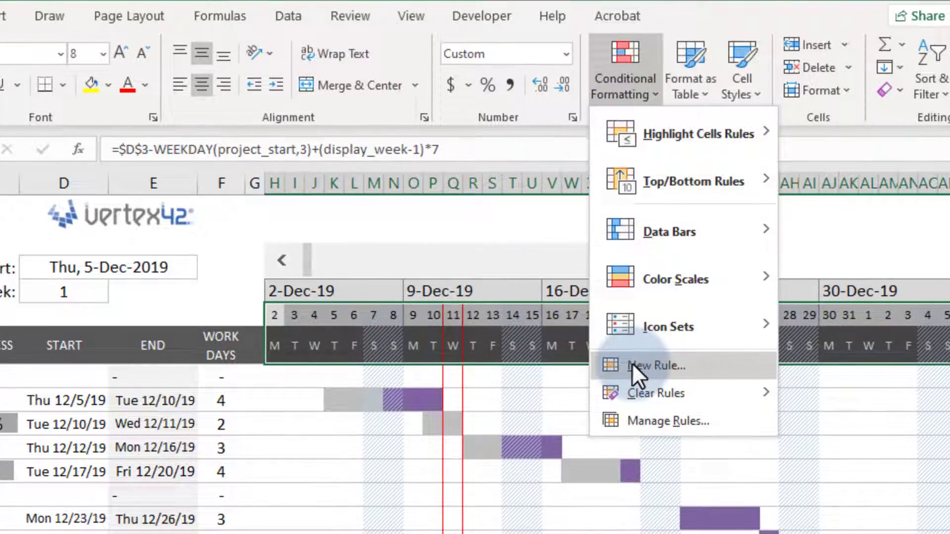
click(650, 365)
text(=MATCH()
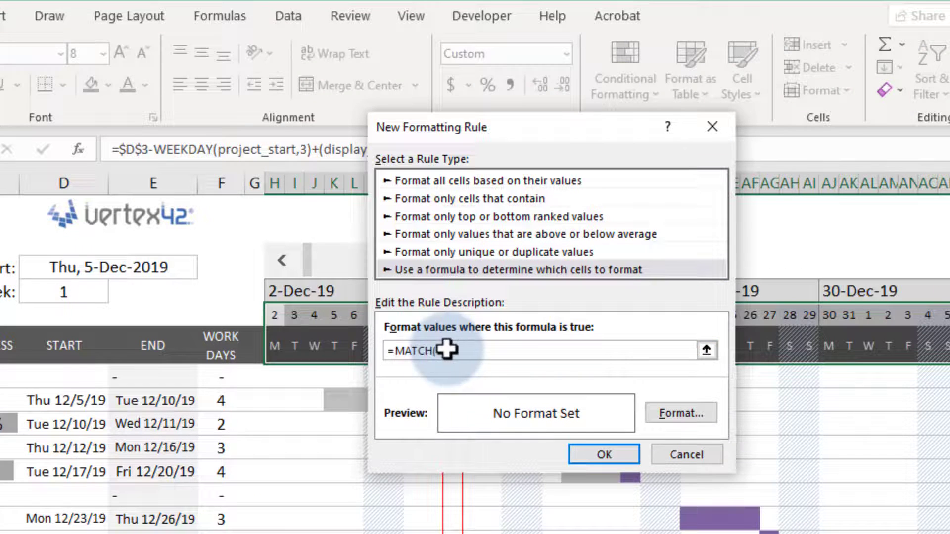
Highlight header dates matching =MATCH(H$5,holiday_dates,0) with a green fill.
text(H$5,h)
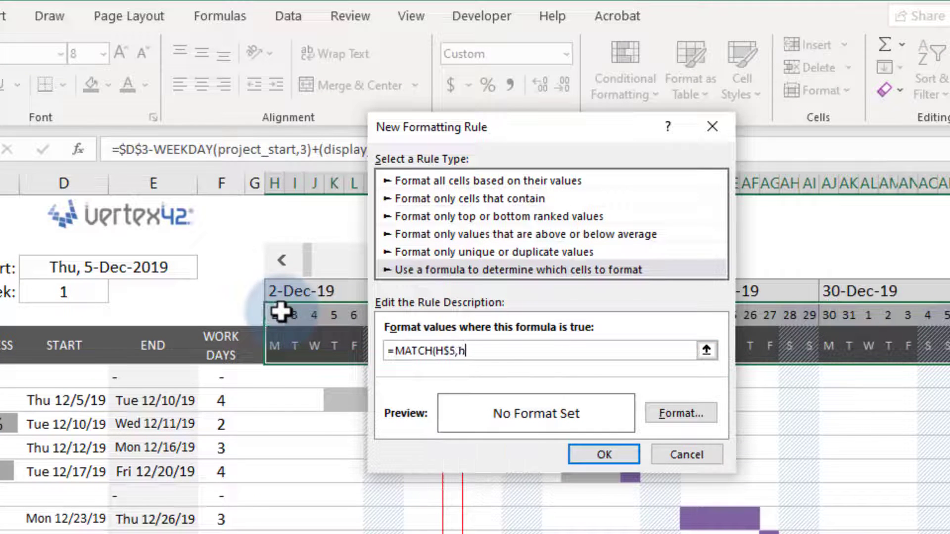
text(oliday_dates,0))
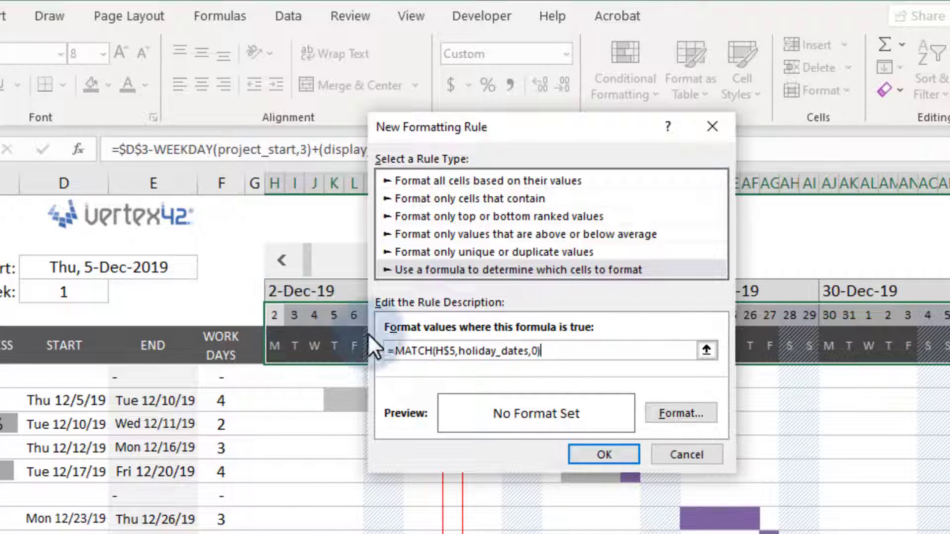
click(680, 413)
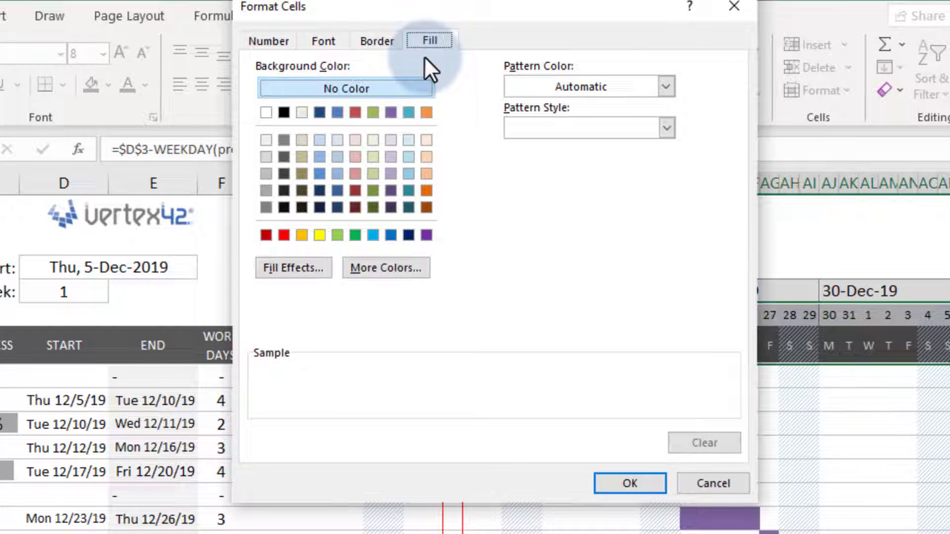
click(324, 40)
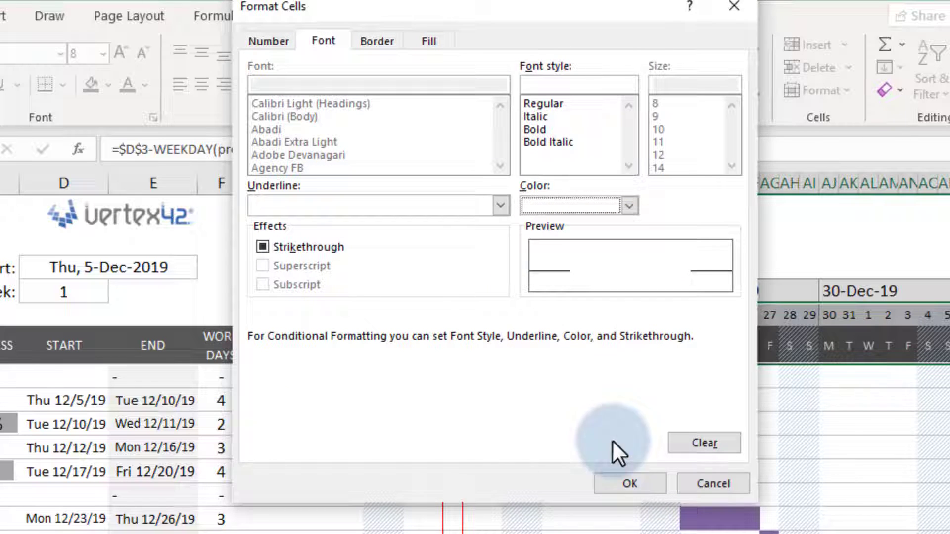
click(629, 483)
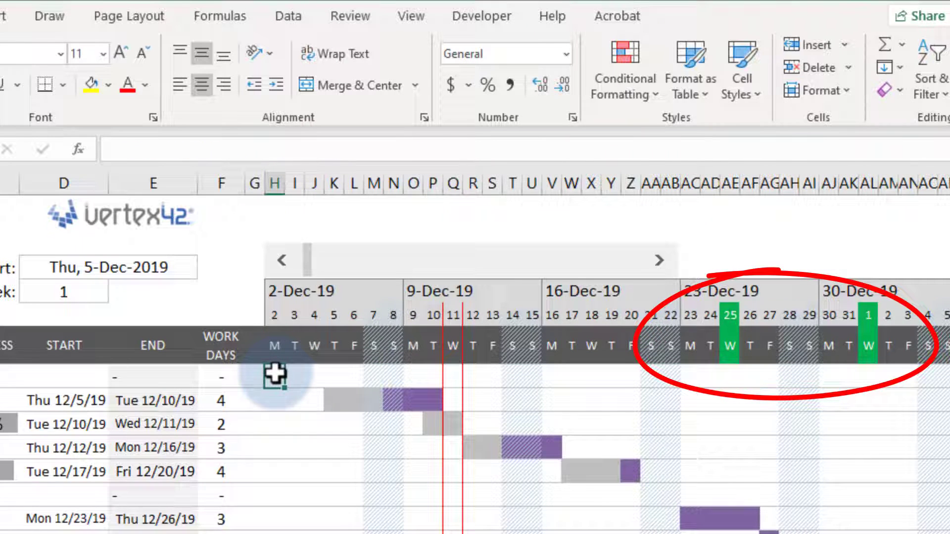
click(624, 66)
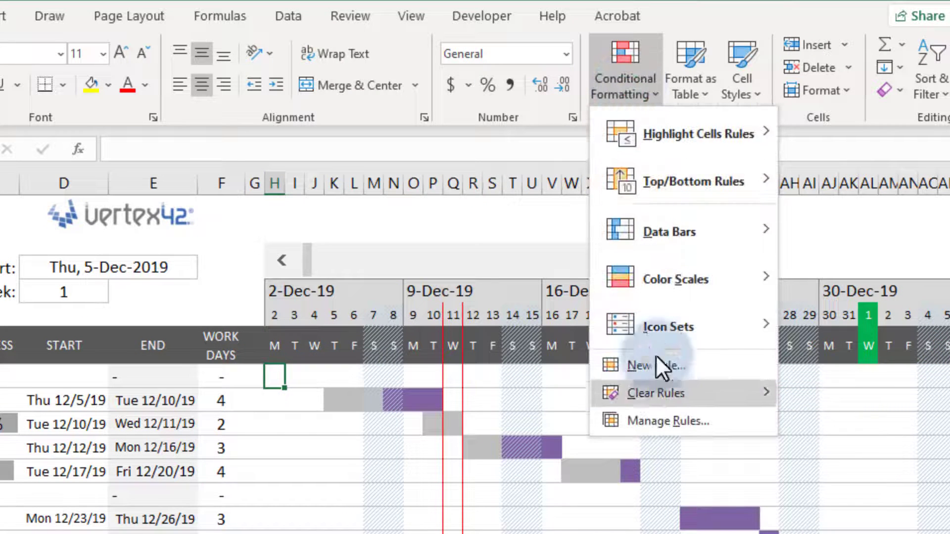
Edit the NETWORKDAYS shading rule and Task 1.3's start formula to include holiday_dates.
click(674, 421)
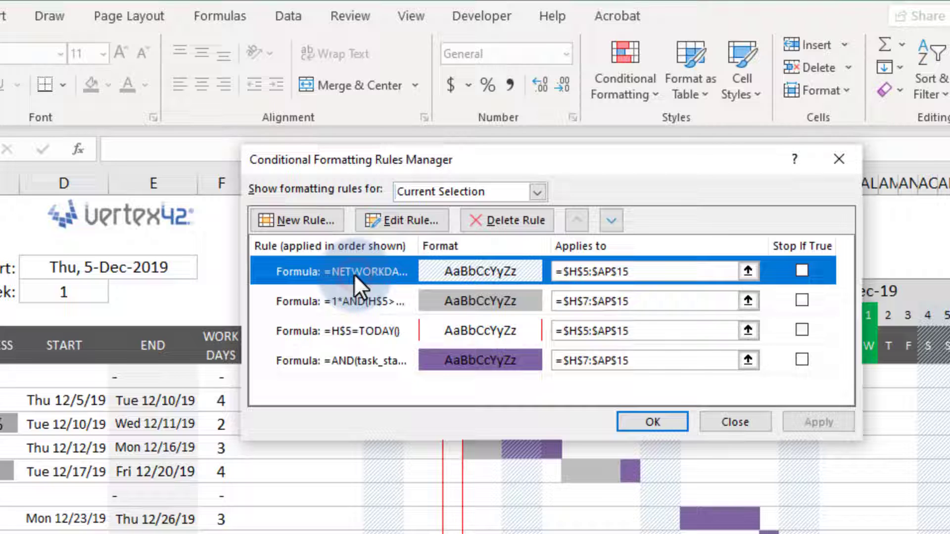
click(401, 219)
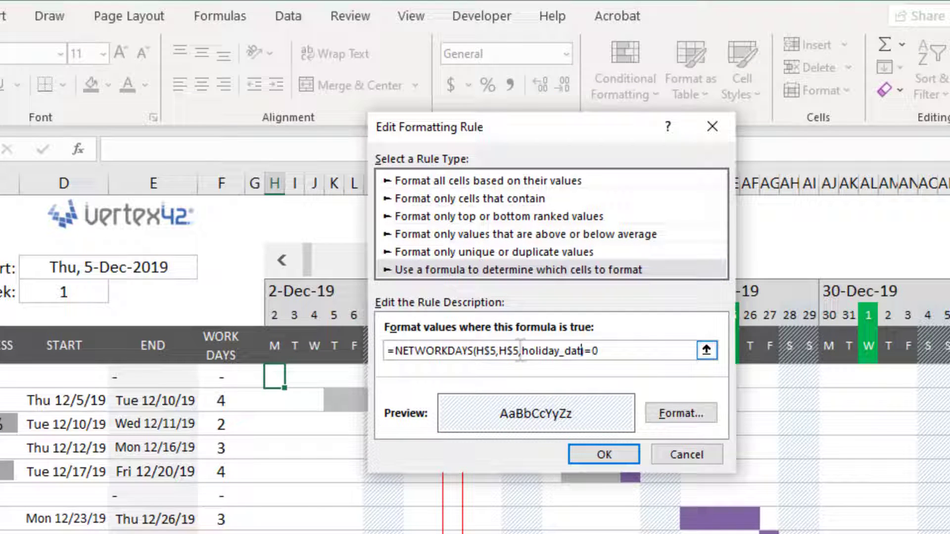
click(602, 454)
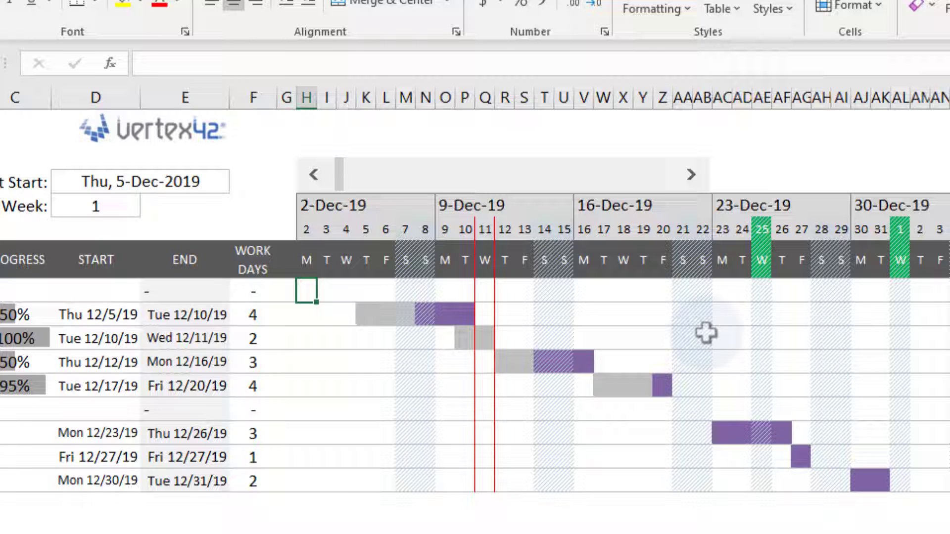
click(97, 362)
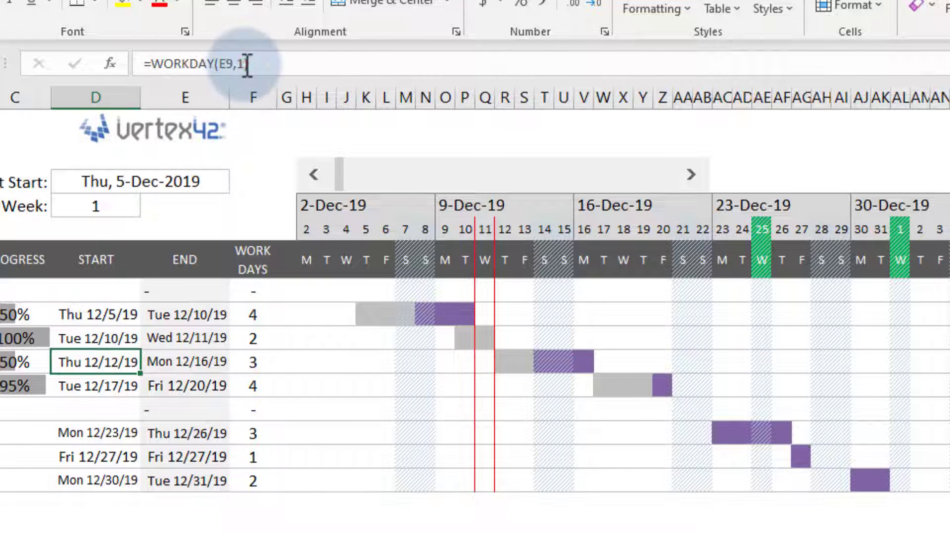
text(holiday_dates))
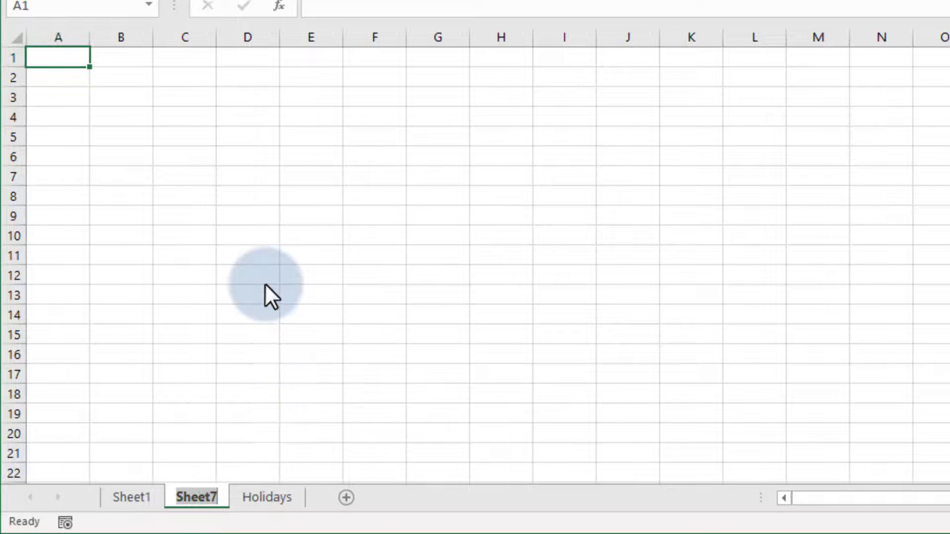
Build the WEEKEND Option sheet with day flags and =TEXTJOIN(,,C5:C11) weekend string in C3.
text(WEEKEND Option)
click(121, 97)
text(Weekend String)
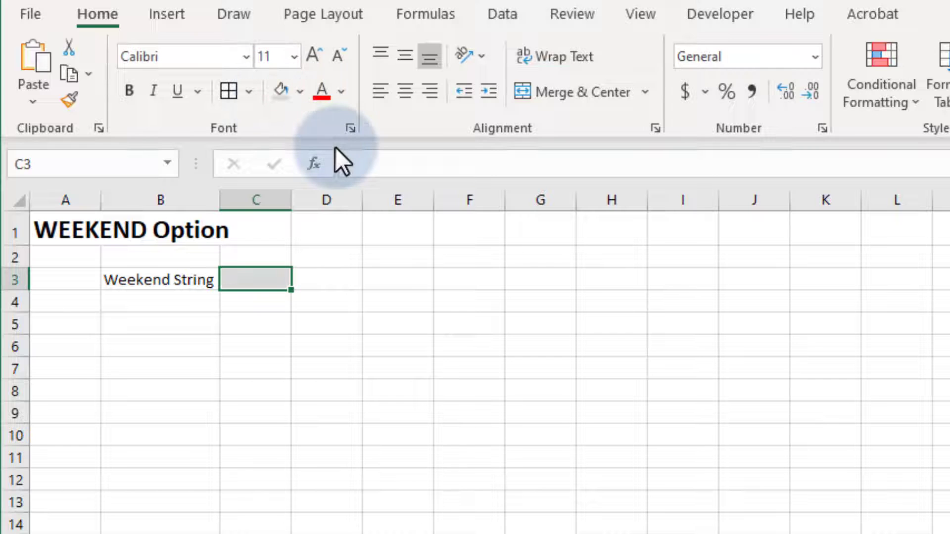
text('0000001)
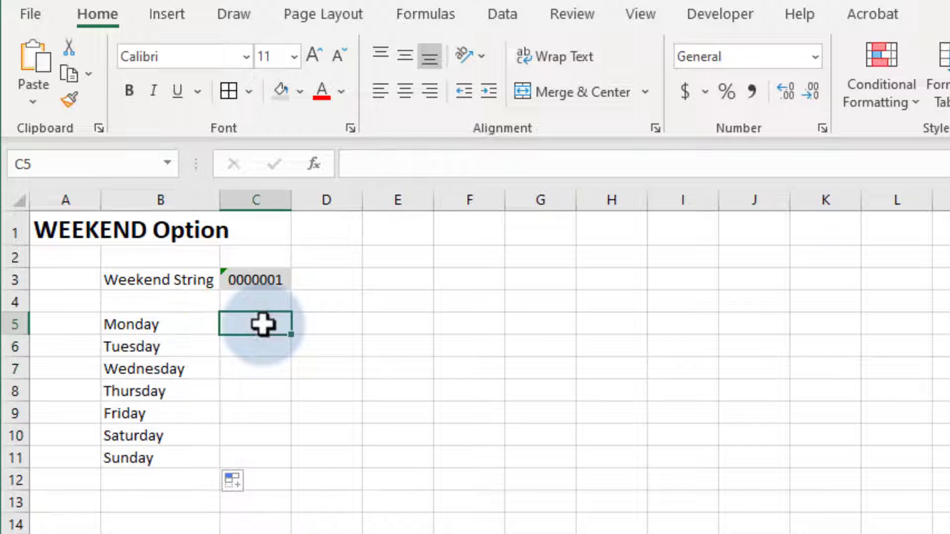
key(ctrl+enter)
text(=TEXTJOIN(,,)
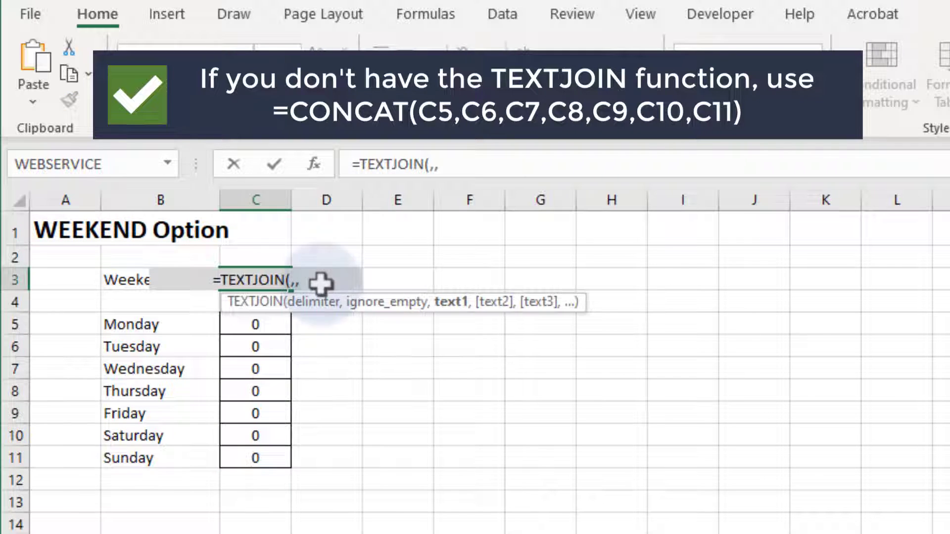
drag(254, 324, 255, 458)
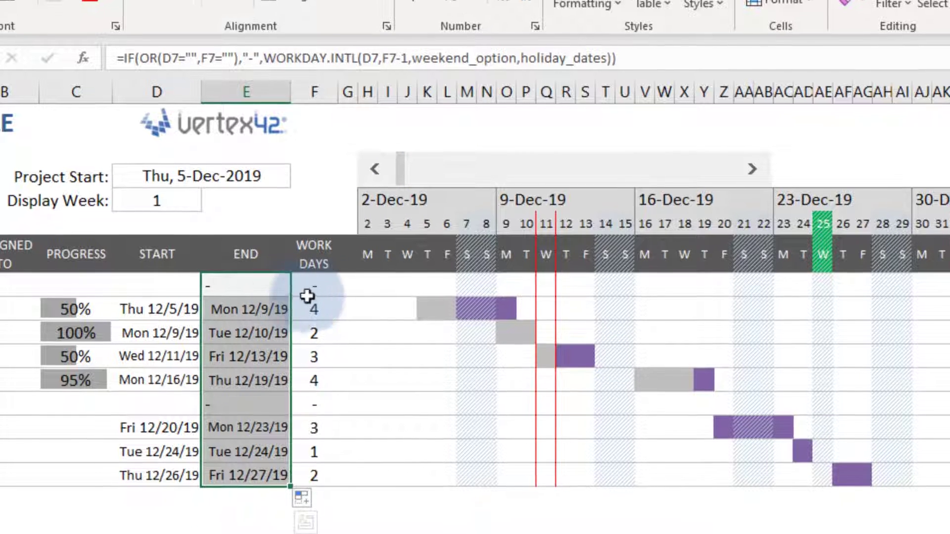
Edit the weekend shading rule to NETWORKDAYS.INTL with weekend_option, then go to the Settings sheet.
click(562, 15)
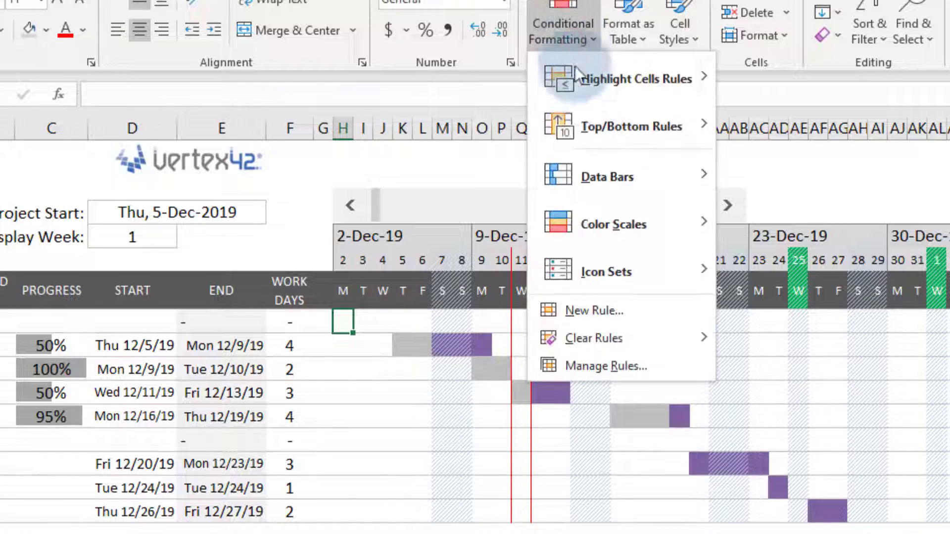
click(605, 365)
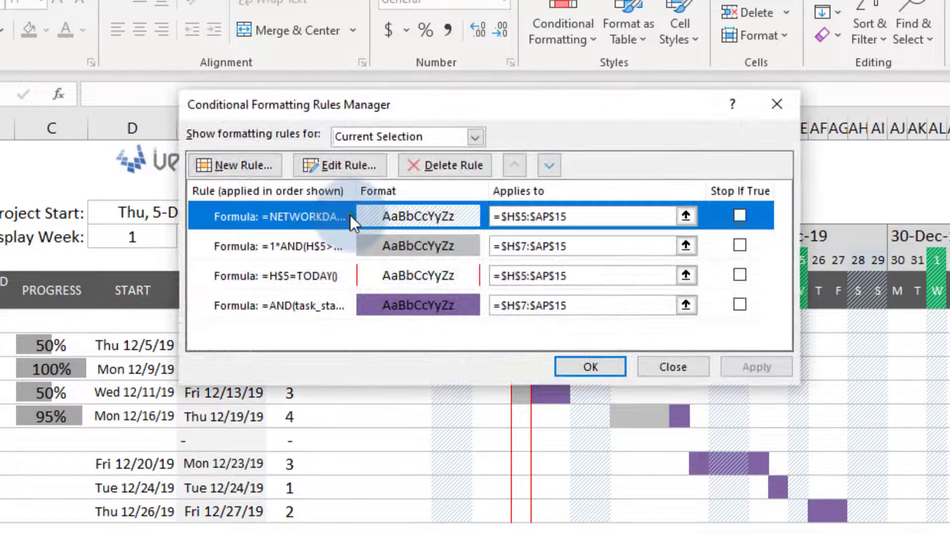
click(338, 165)
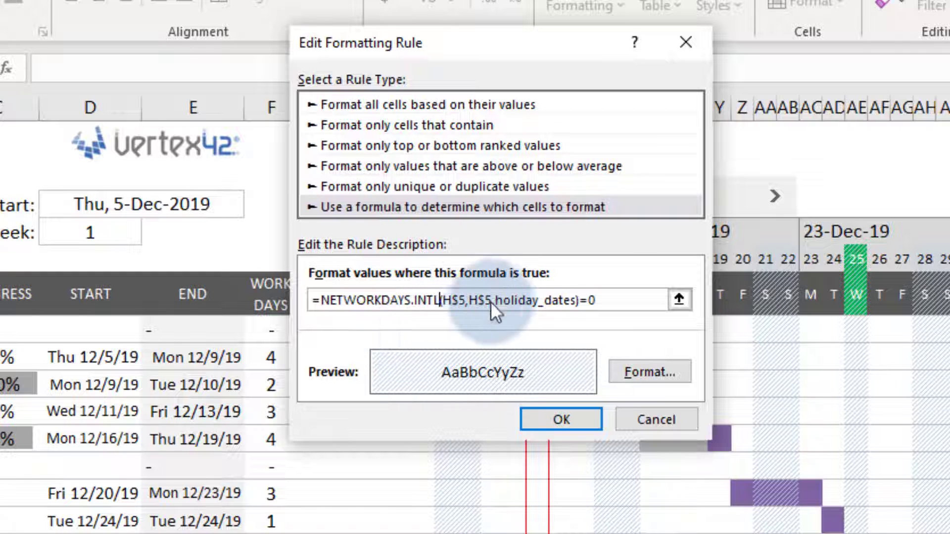
text(weekend_op)
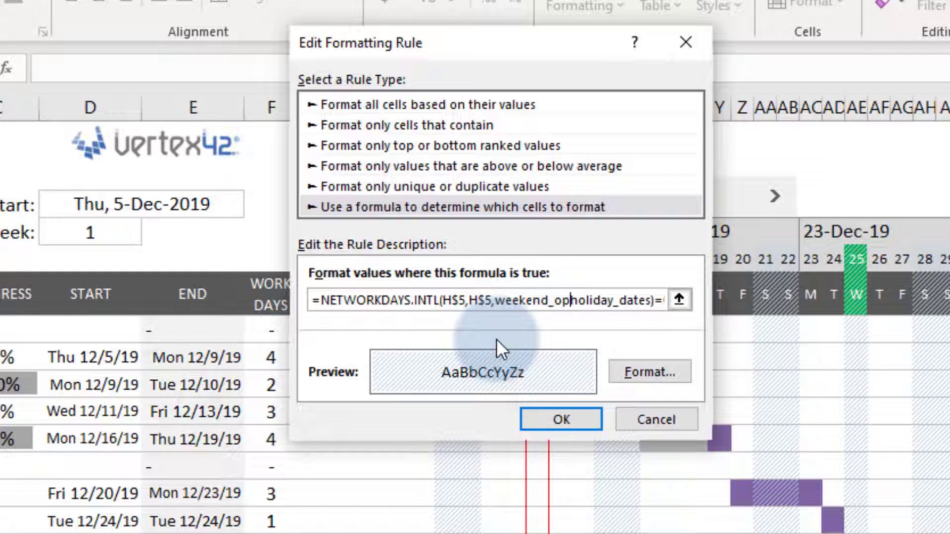
click(560, 419)
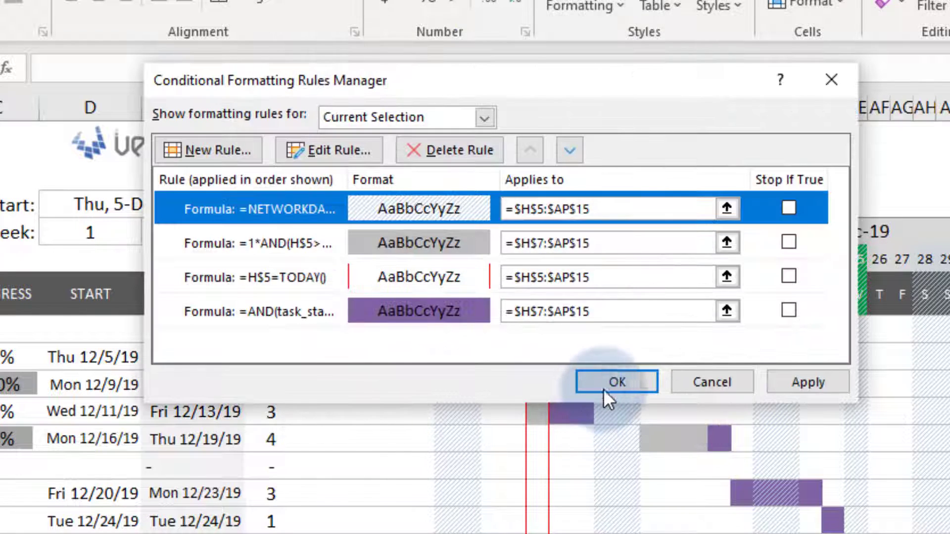
click(616, 381)
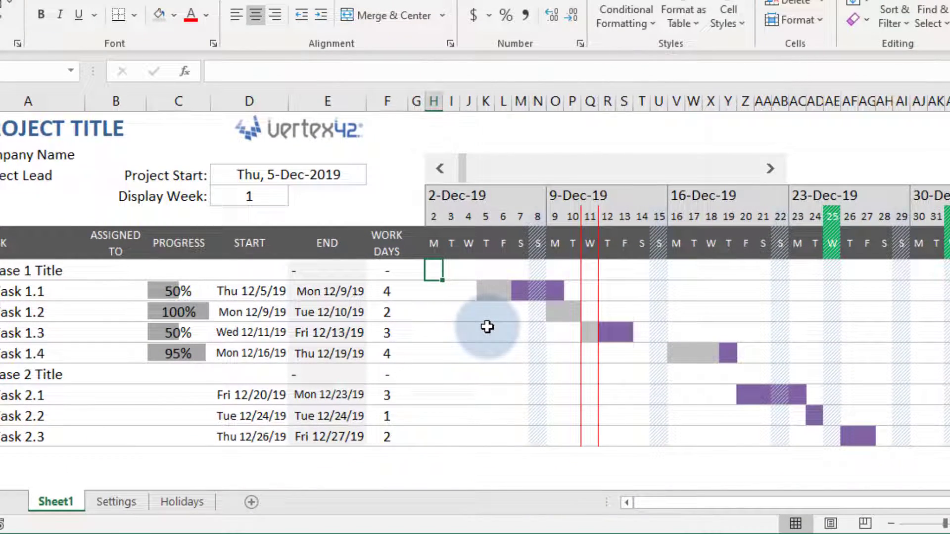
click(116, 501)
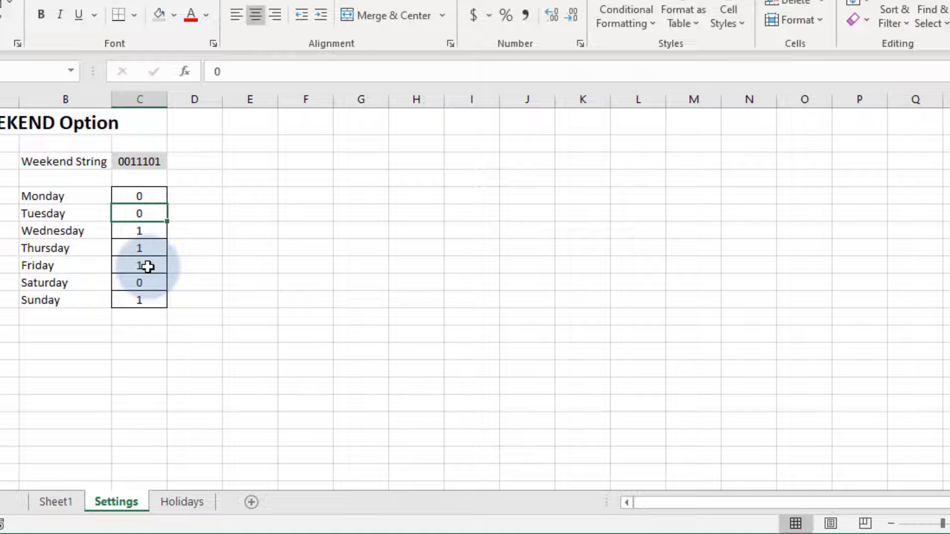
Check Sheet1 under the 0011101 weekend, then reset the Settings flags to 0000001.
click(56, 502)
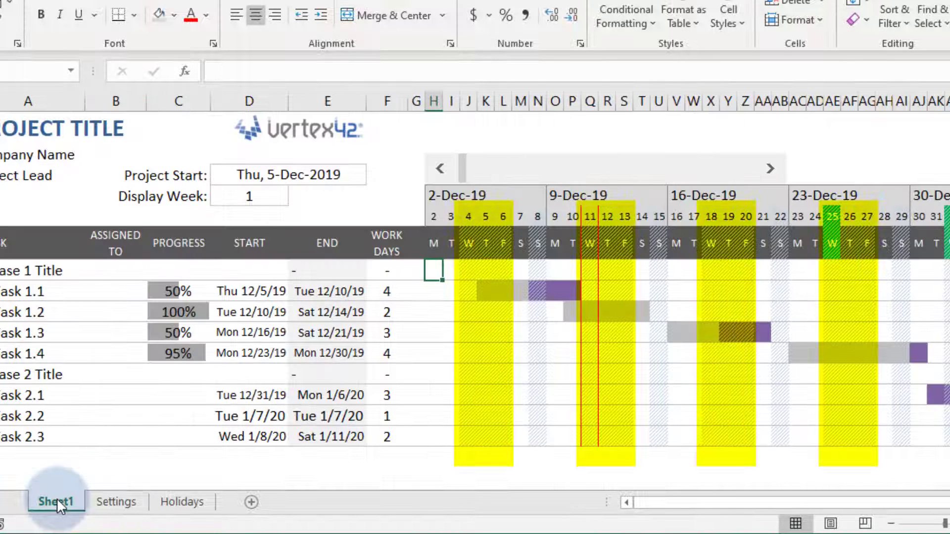
click(115, 502)
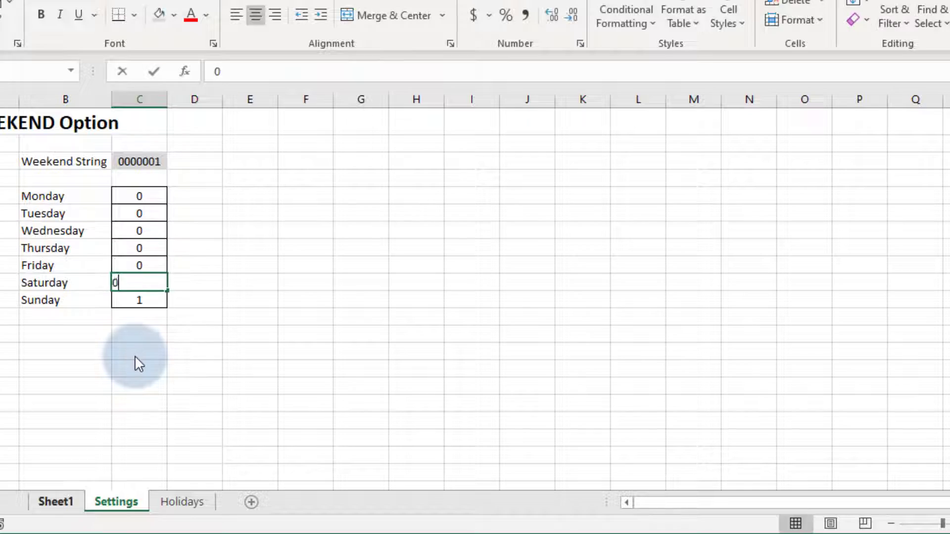
click(77, 503)
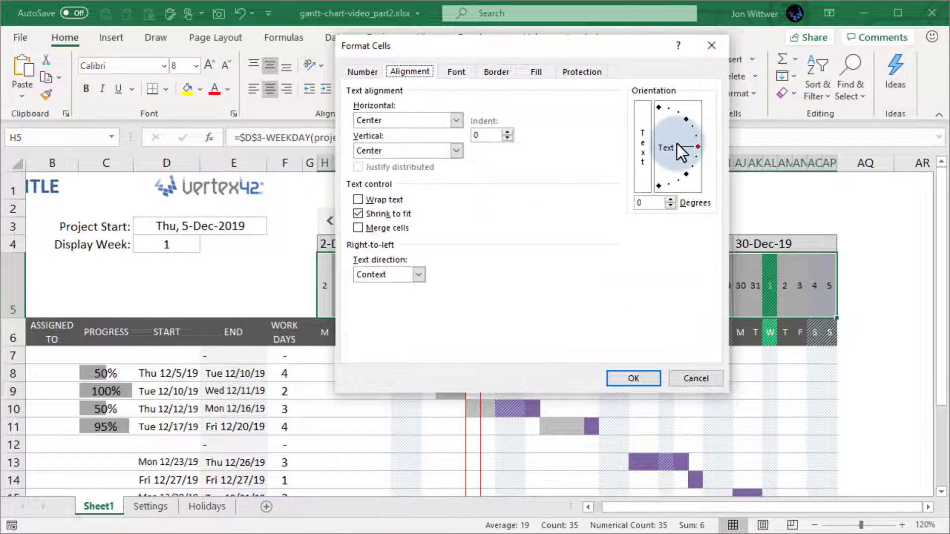
Format the header dates at 90° orientation with a date format and clear the week label row.
click(361, 71)
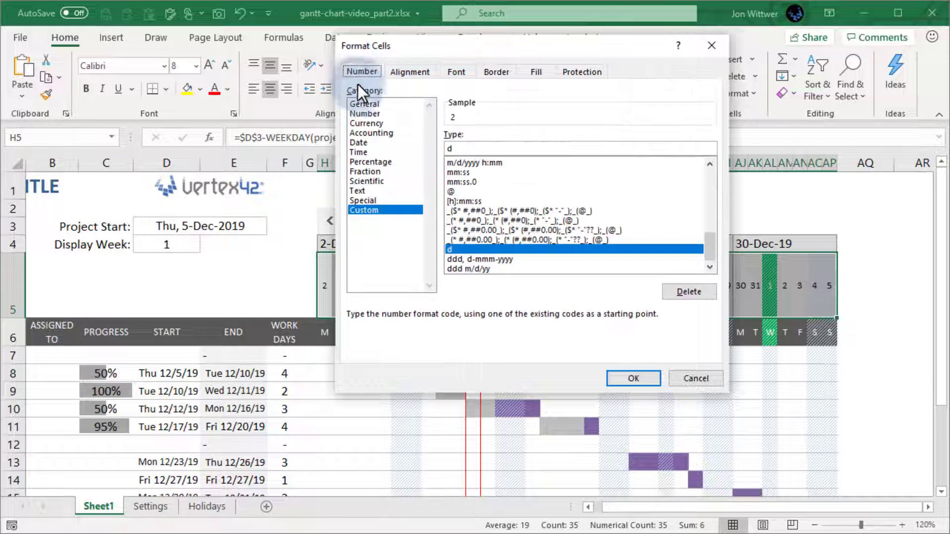
click(358, 143)
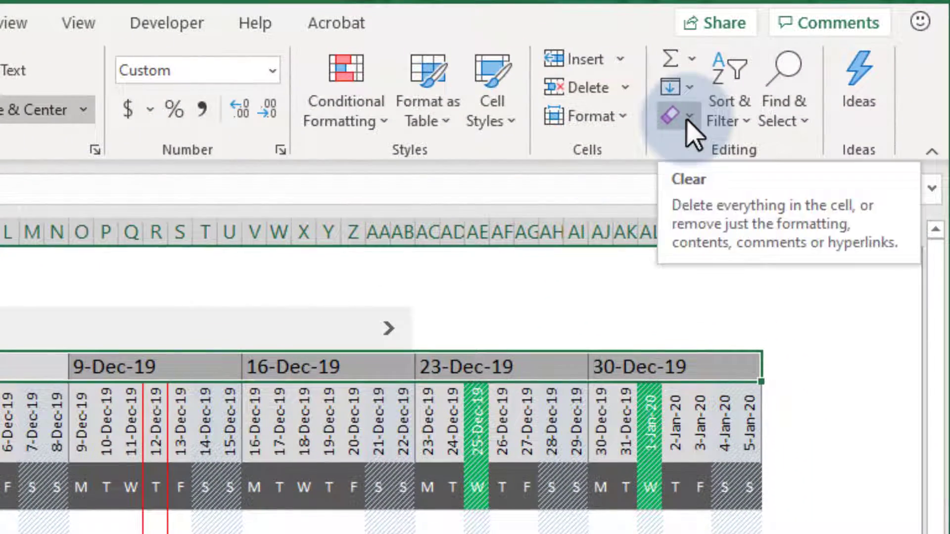
click(689, 116)
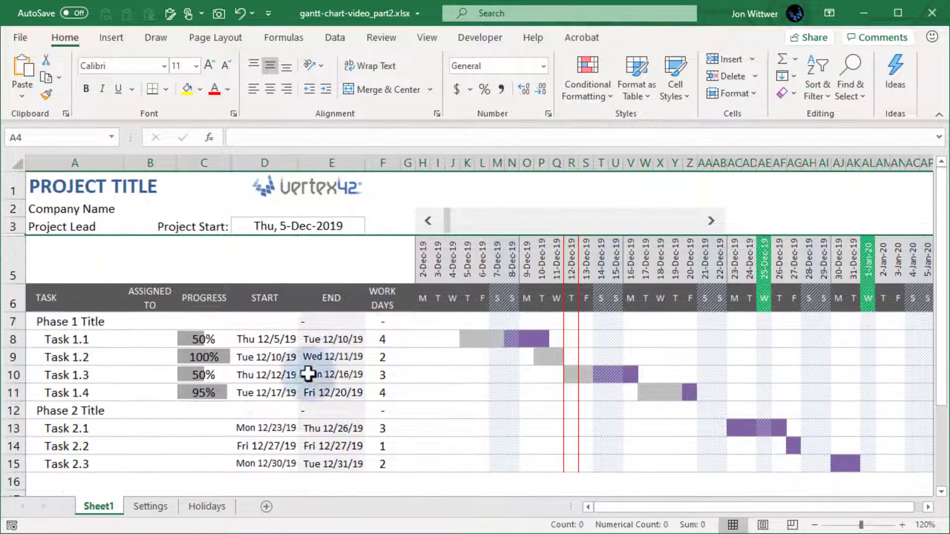
click(422, 321)
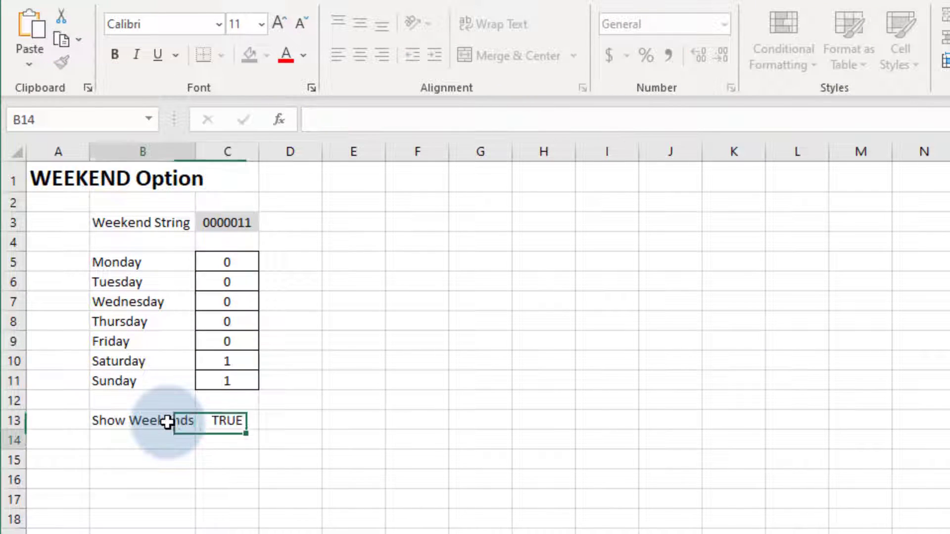
Enter =IF(show_weekends,H5+1,WORKDAY.INTL(H5,1,weekend_option)) in I5 for the next timeline date.
click(227, 421)
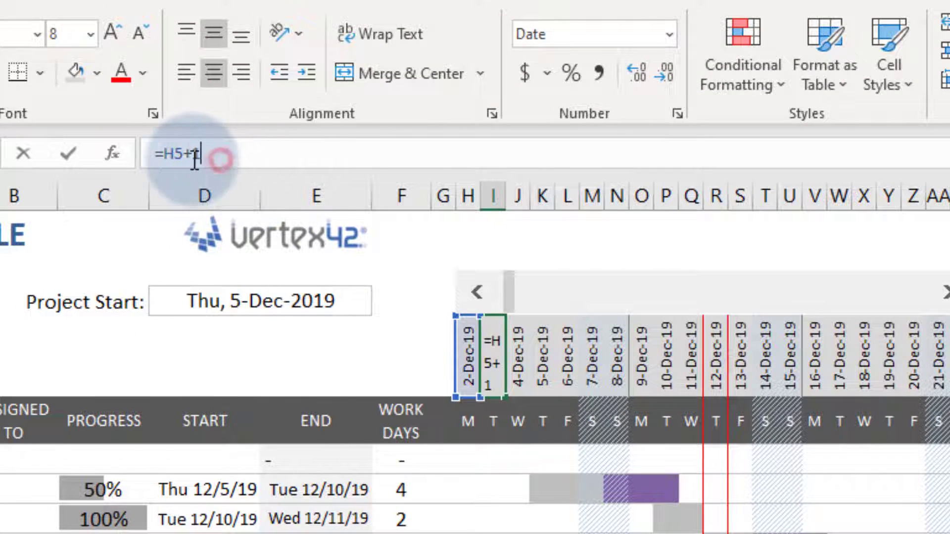
text(=IF()
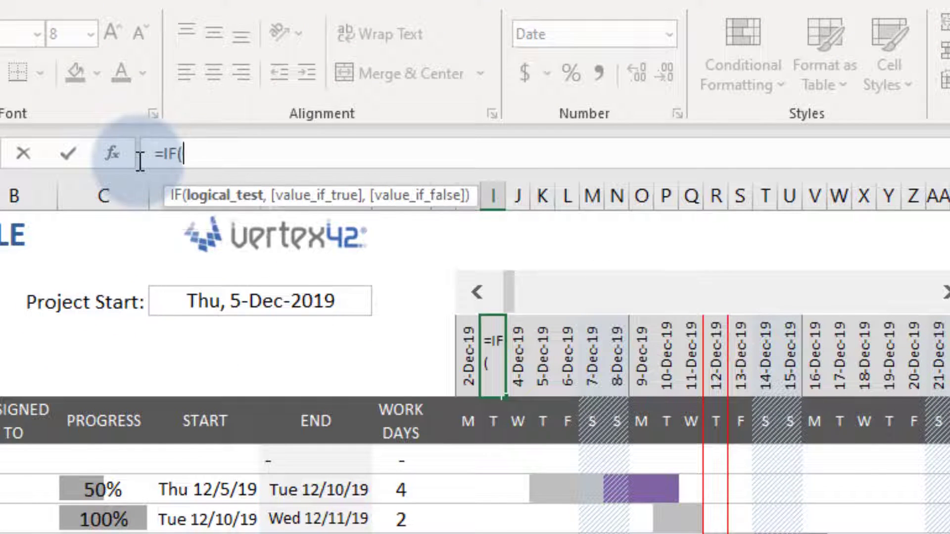
text(show_weekends,H5)
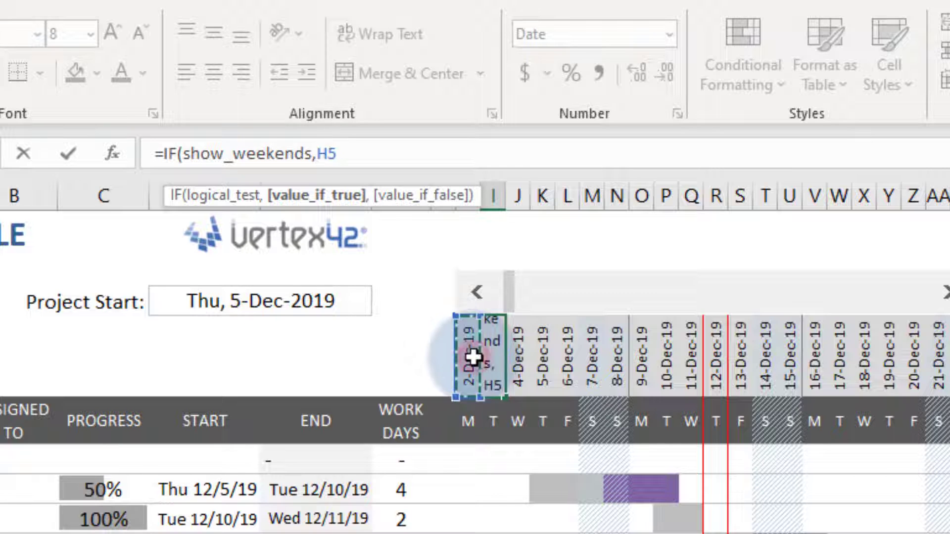
text(+1,WORKDAY.INTL(H5,)
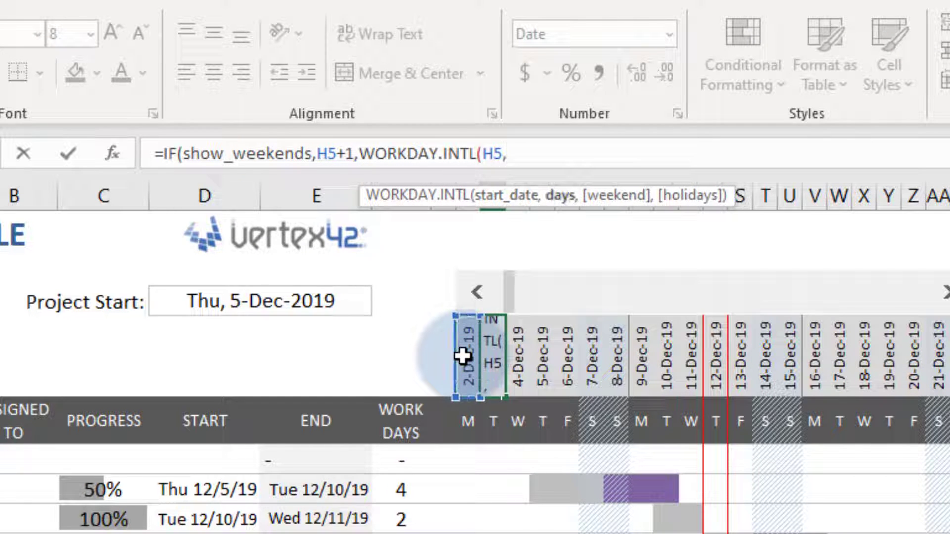
text(1,weekend_o)
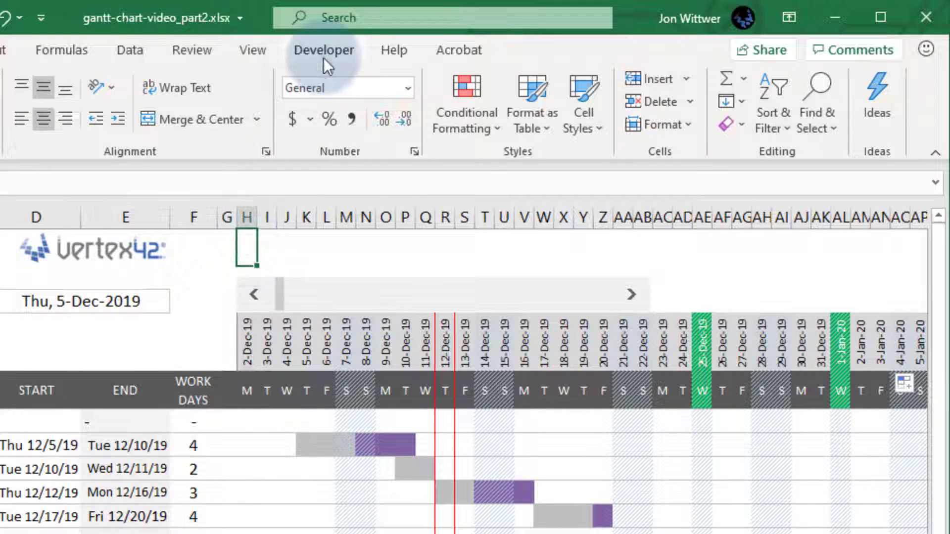
Insert a Show Weekends checkbox linked to =show_weekends.
click(324, 50)
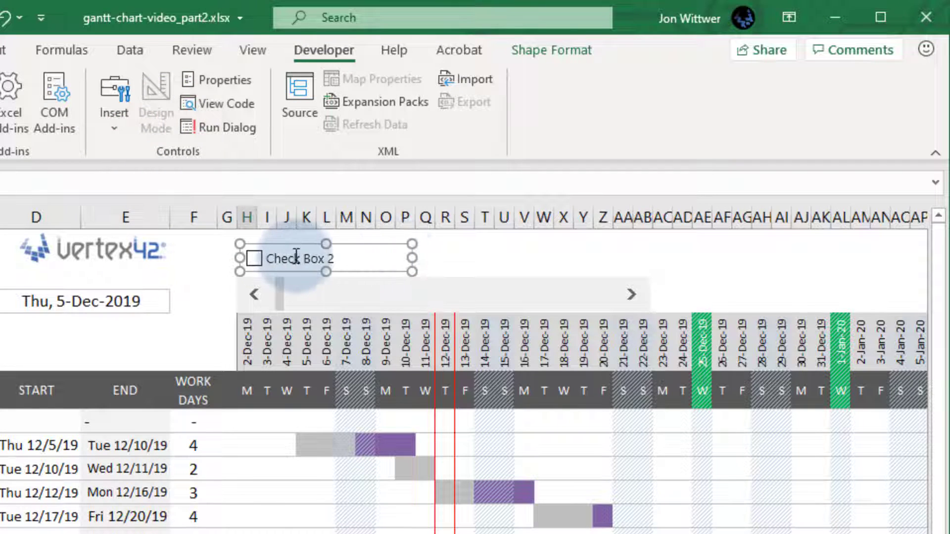
text(Show Weekends)
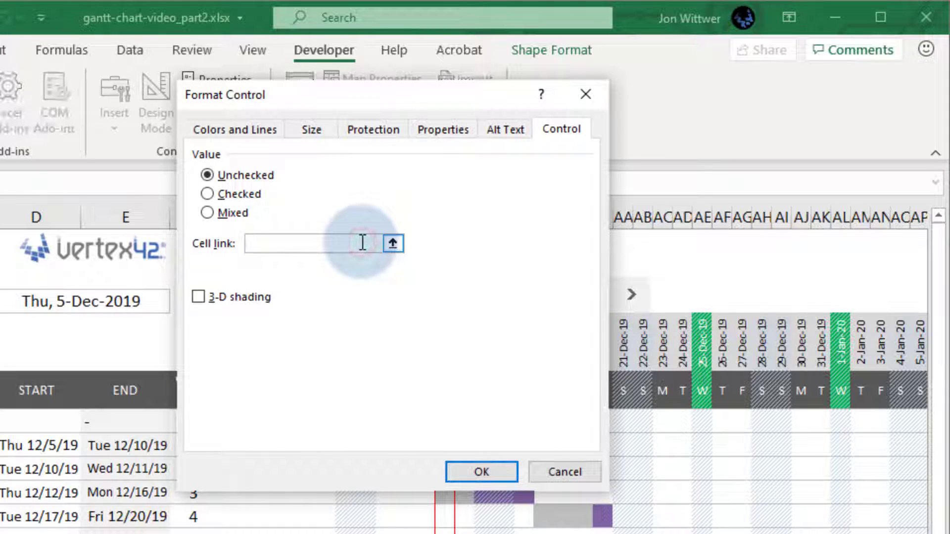
text(=show_weekends)
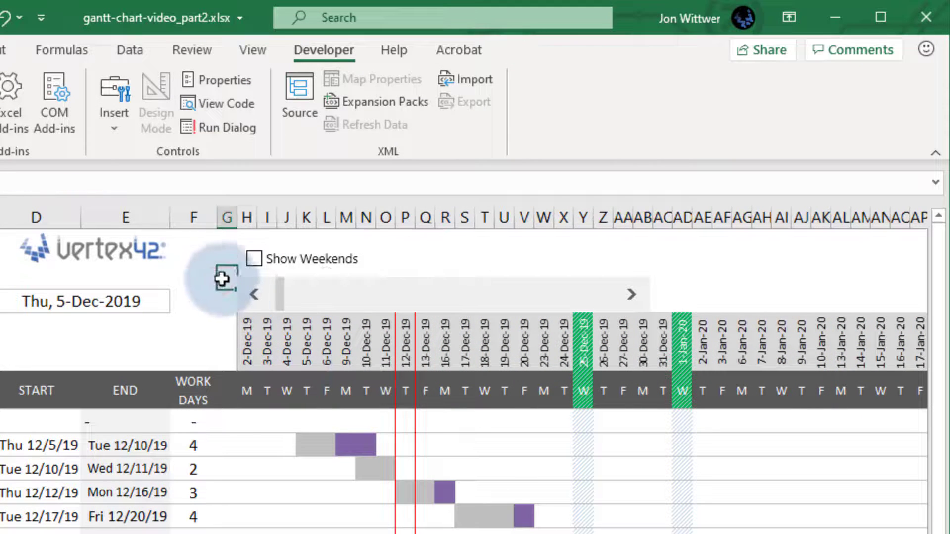
Toggle the checkbox to confirm weekend dates appear and drop from the timeline header.
click(254, 259)
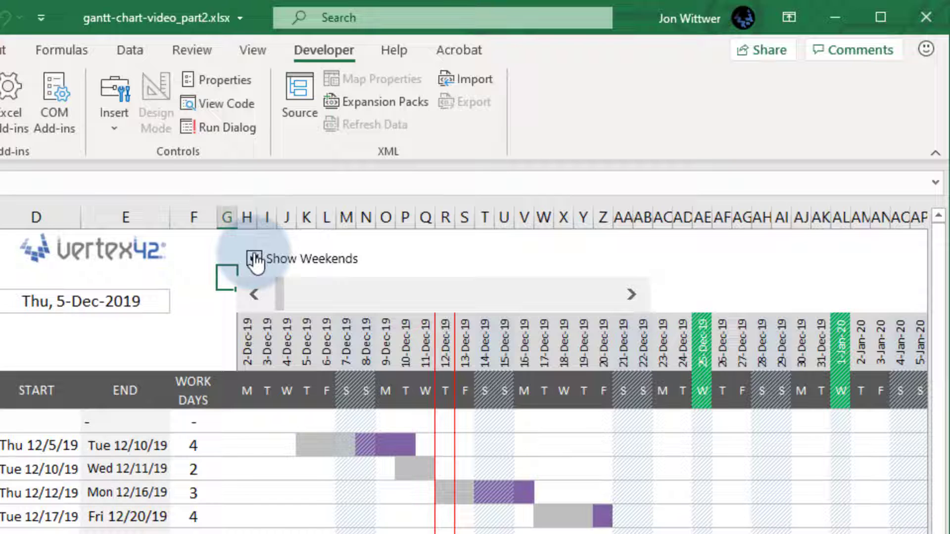
click(229, 276)
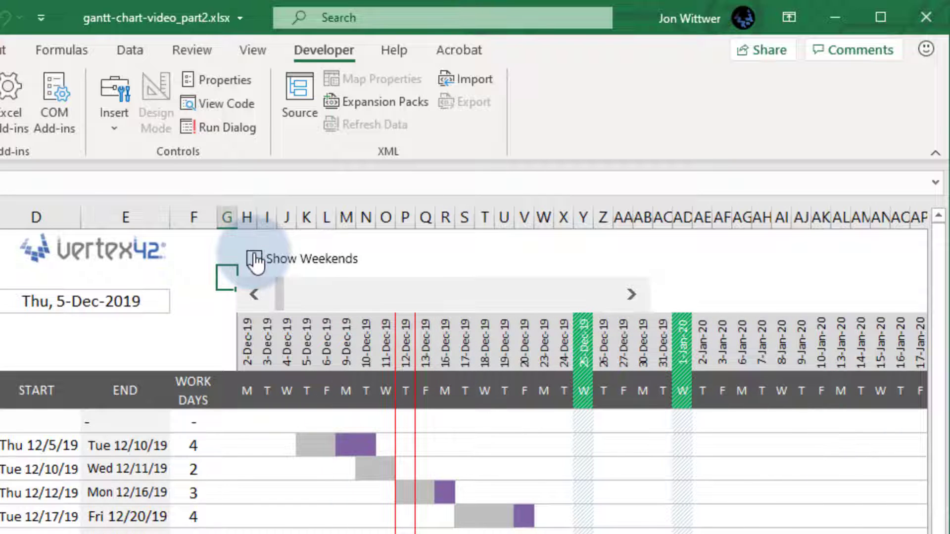
click(251, 258)
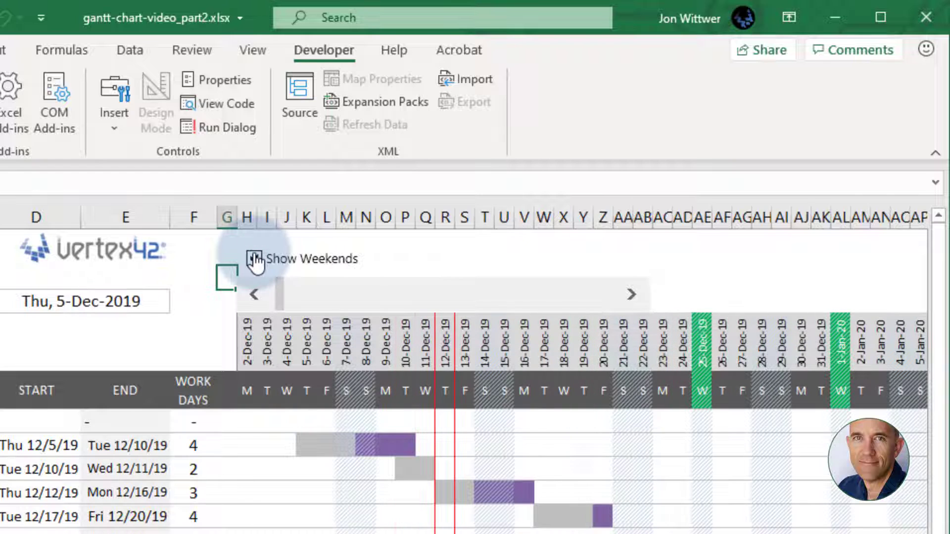
click(254, 259)
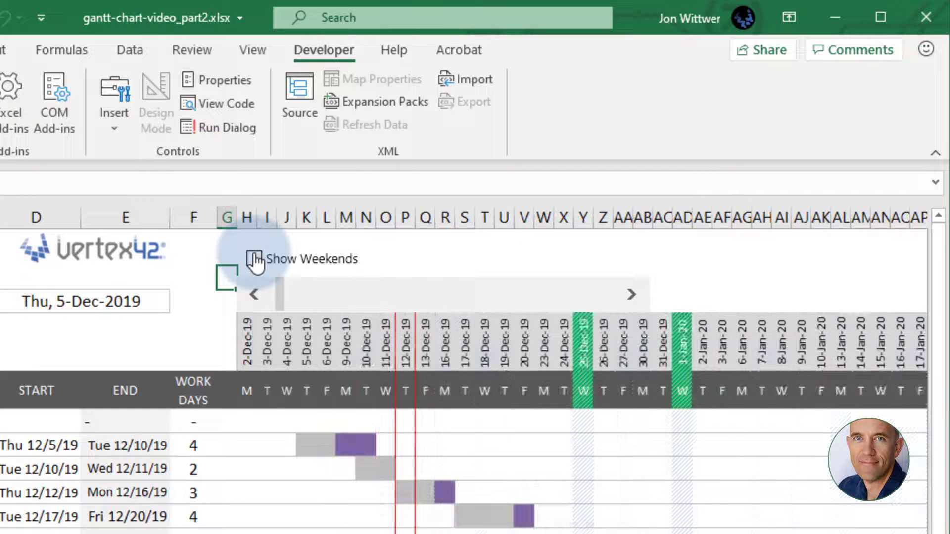